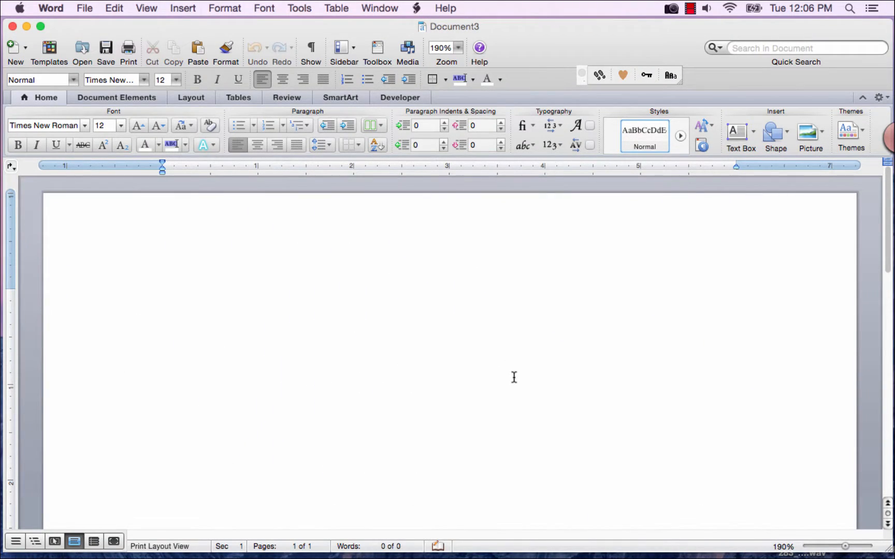
Collapse the ribbon to its tab names and open the ribbon preference options.
click(161, 297)
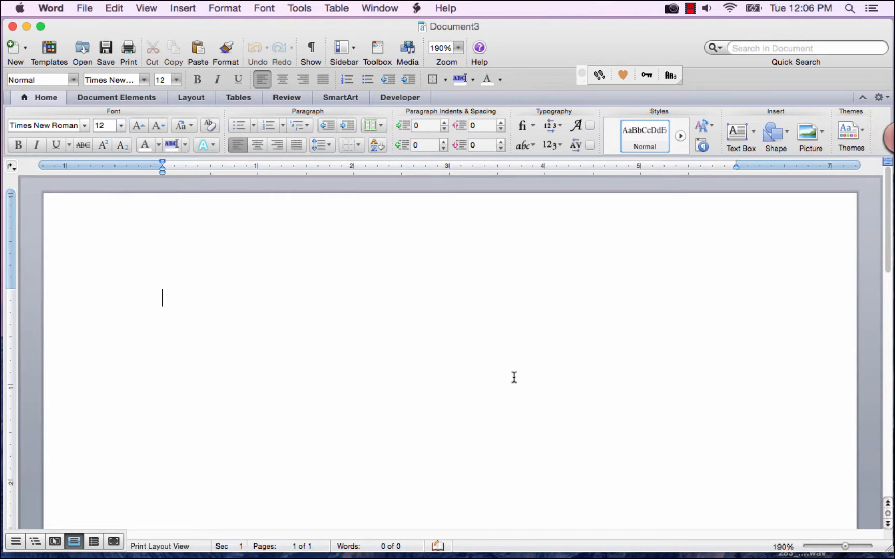
mouse_move(830, 198)
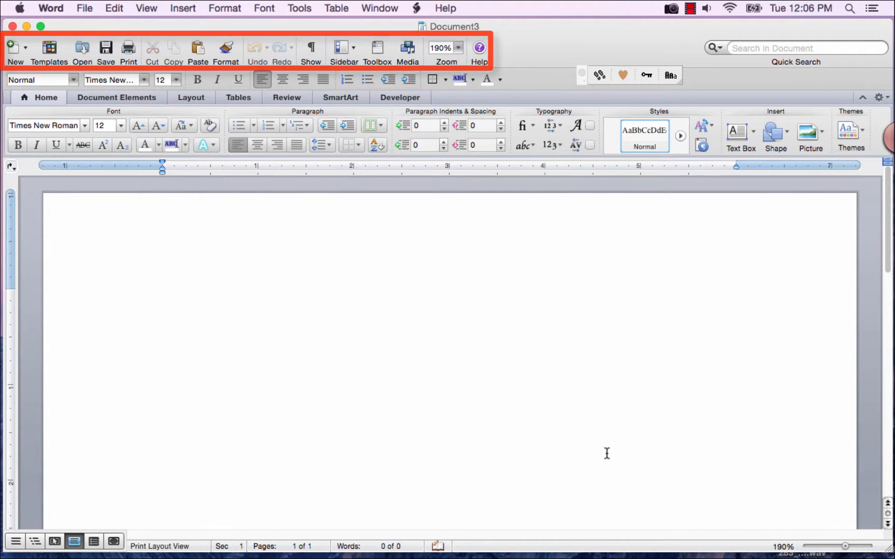
click(162, 298)
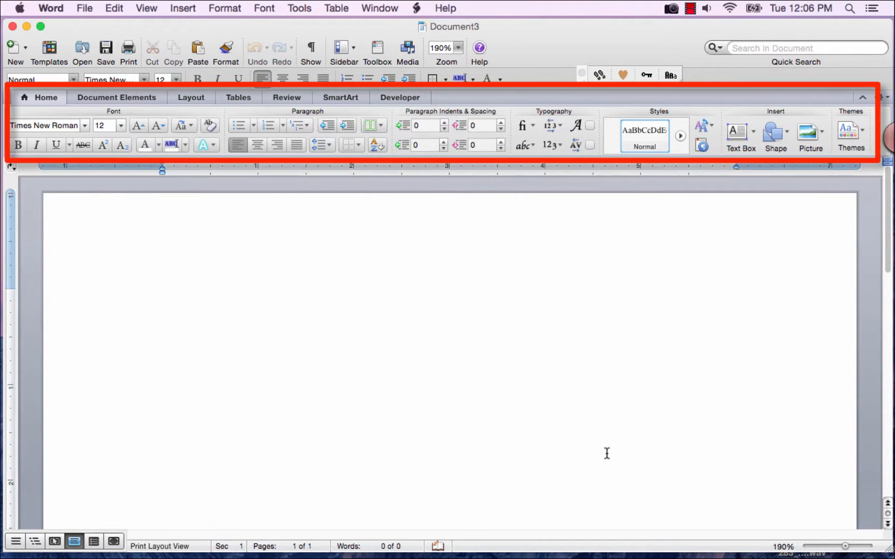
click(161, 299)
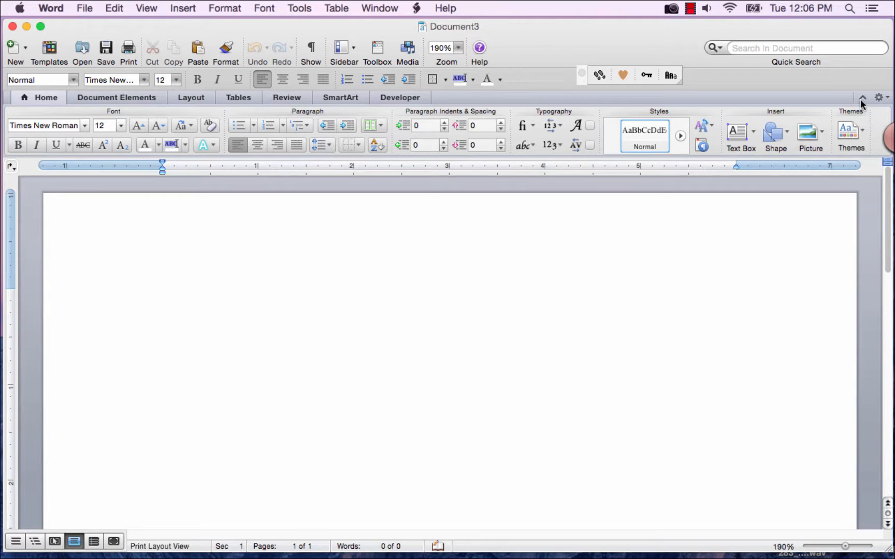
click(863, 98)
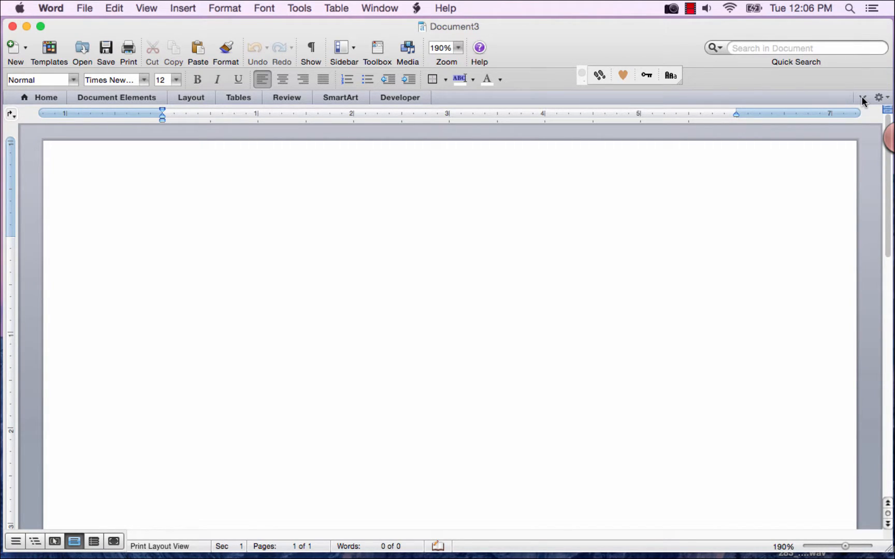
mouse_move(878, 97)
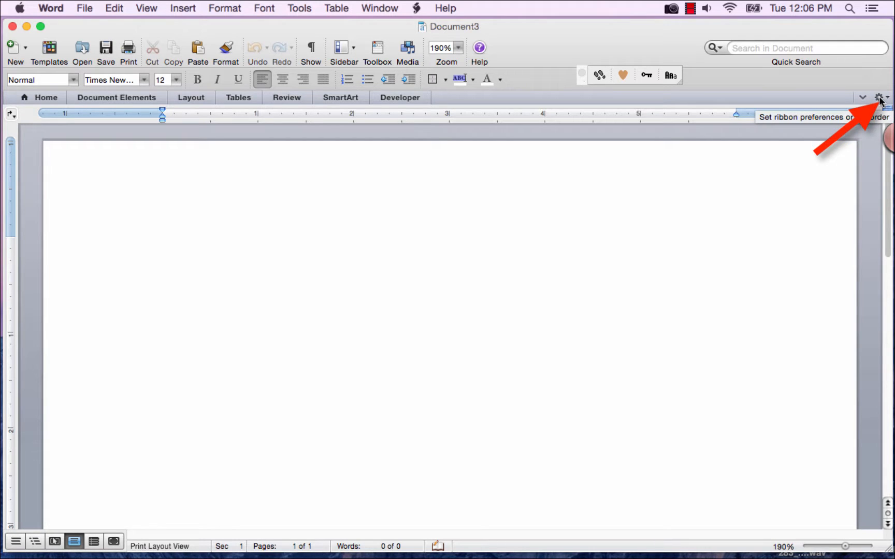
click(881, 97)
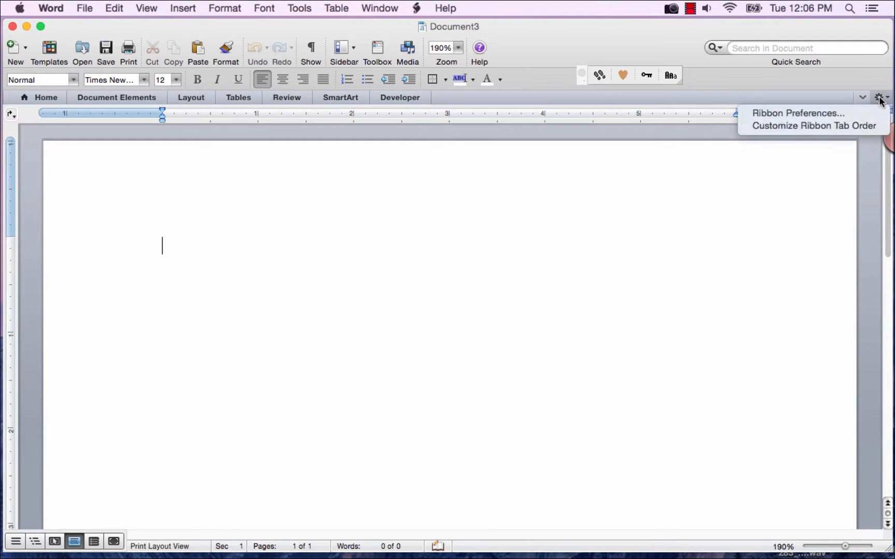
Use Customize Ribbon Tab Order to move Developer ahead of Review and accept with Done.
click(813, 125)
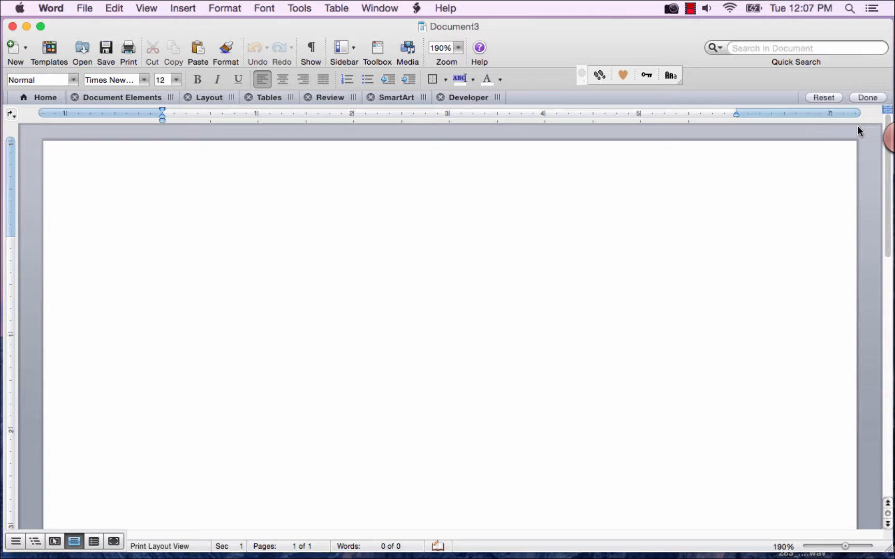
click(161, 245)
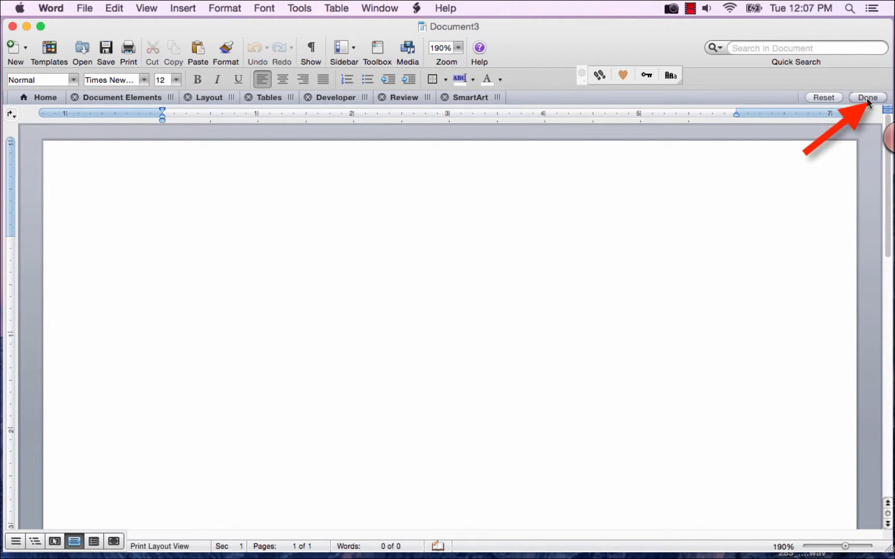
click(868, 98)
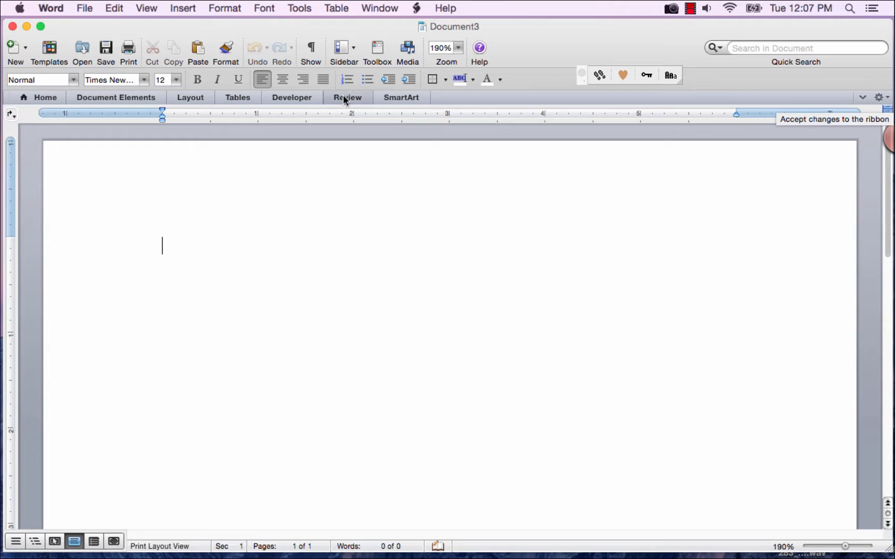
Show the Review tab, toggle the collapse arrow and leave the ribbon expanded.
click(348, 97)
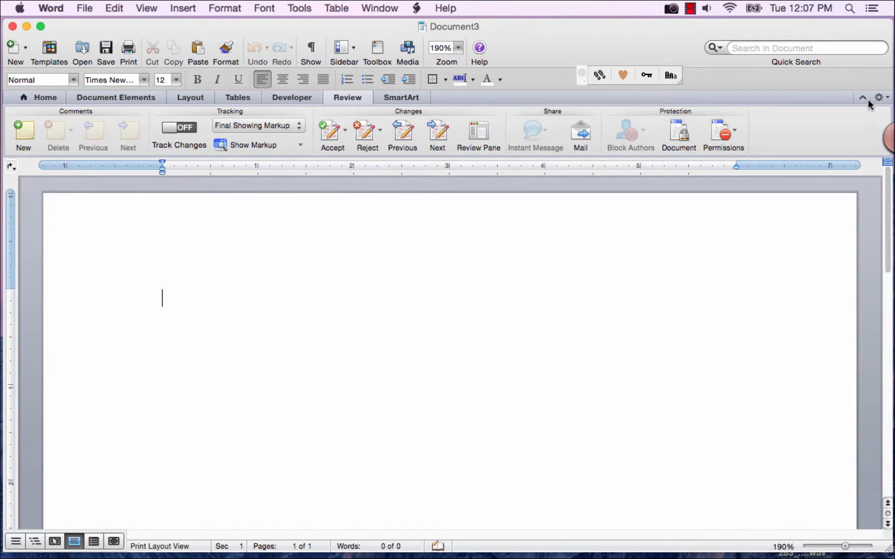
click(863, 97)
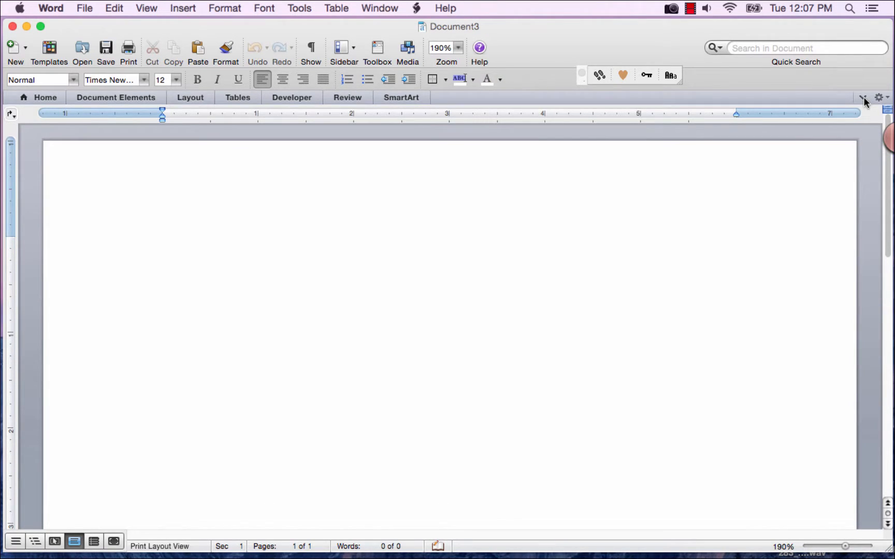
click(347, 98)
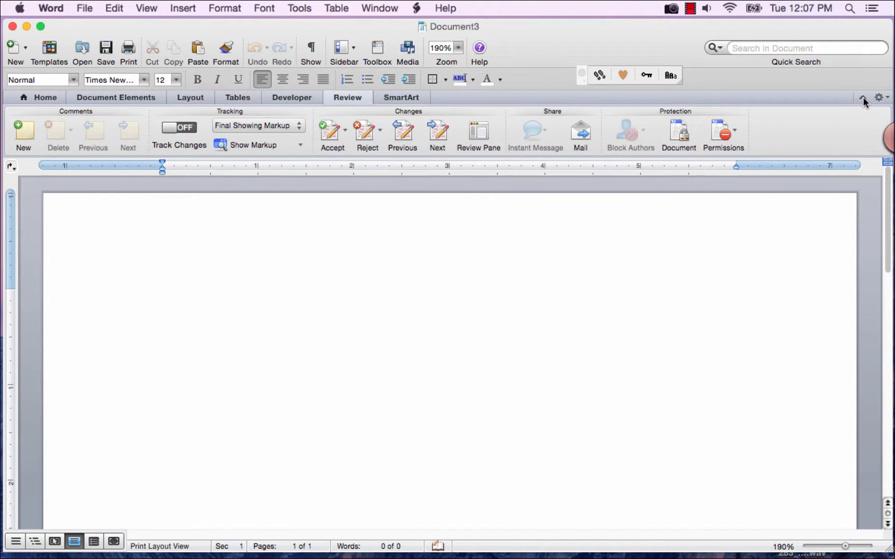
click(161, 298)
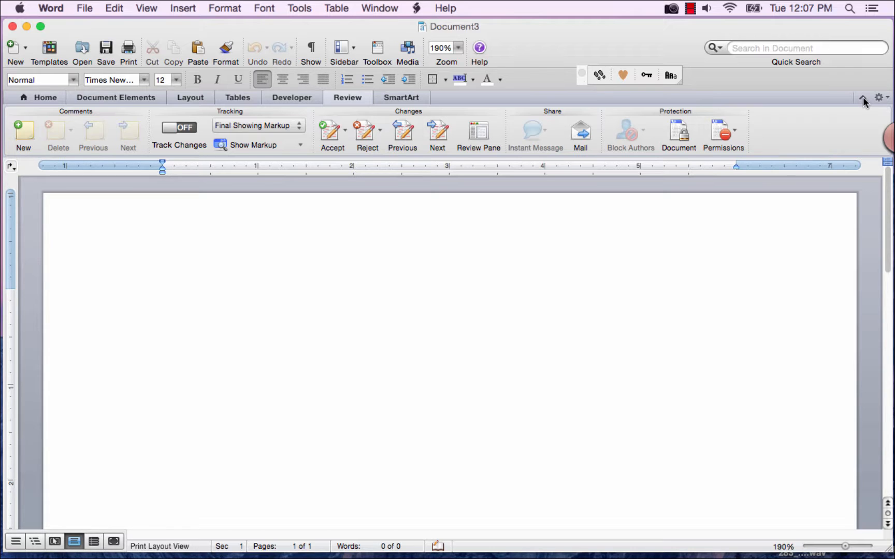
click(161, 299)
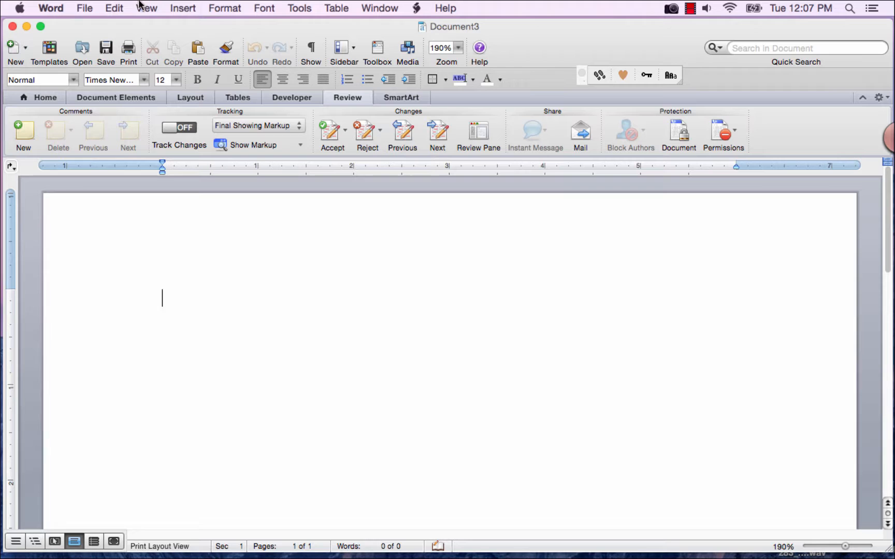
Open the View menu listing layouts and the checked Ribbon option.
click(146, 8)
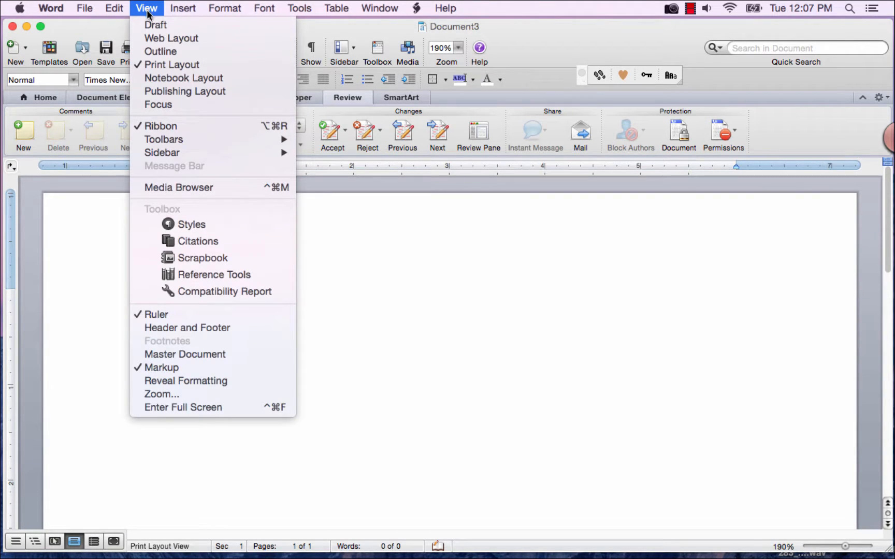
mouse_move(163, 138)
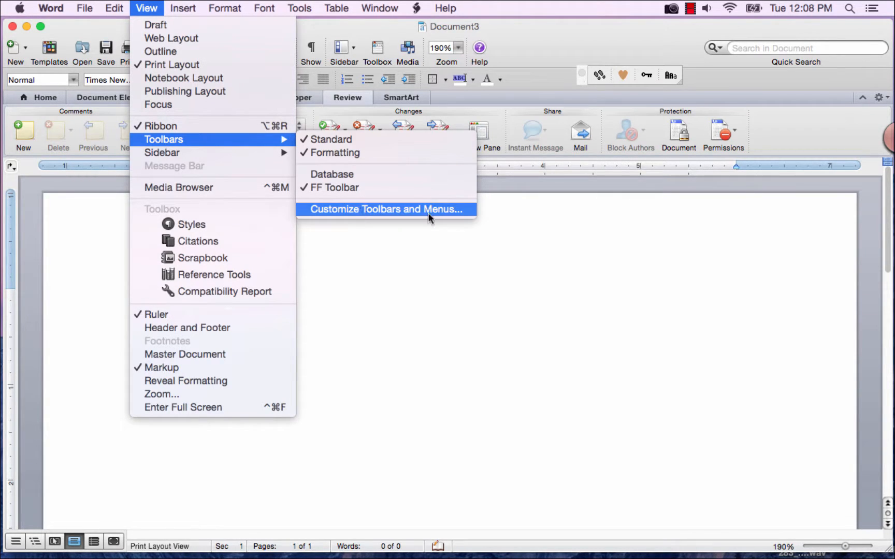
mouse_move(423, 213)
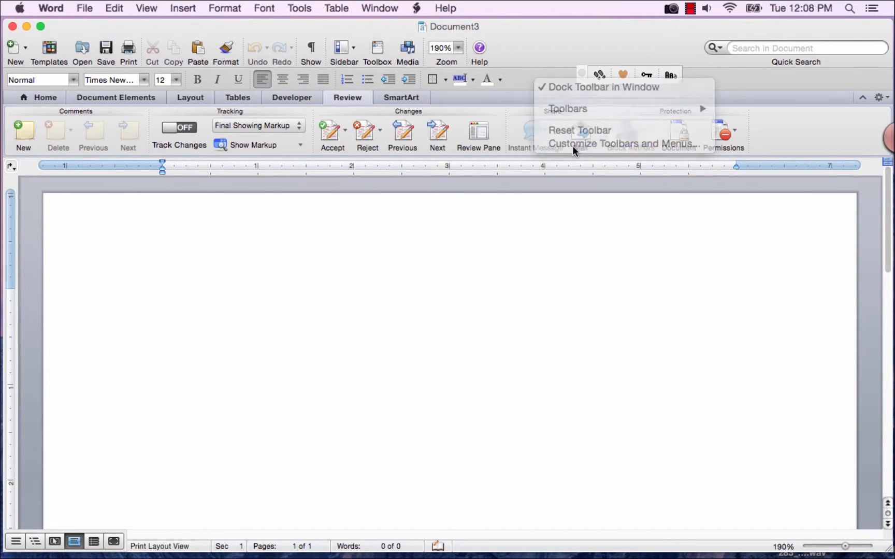
Open Customize Toolbars and Menus and set customizations to save in Document3 instead of Normal.dotm.
click(619, 144)
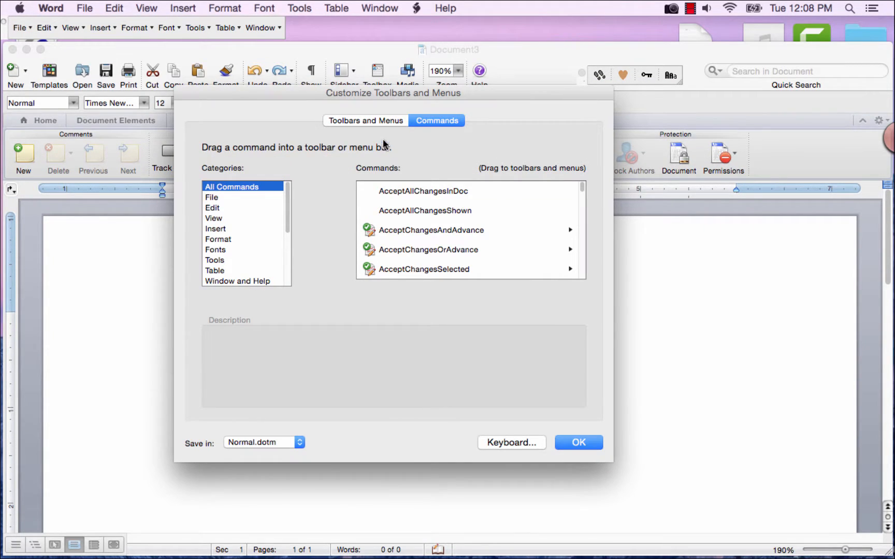
click(365, 120)
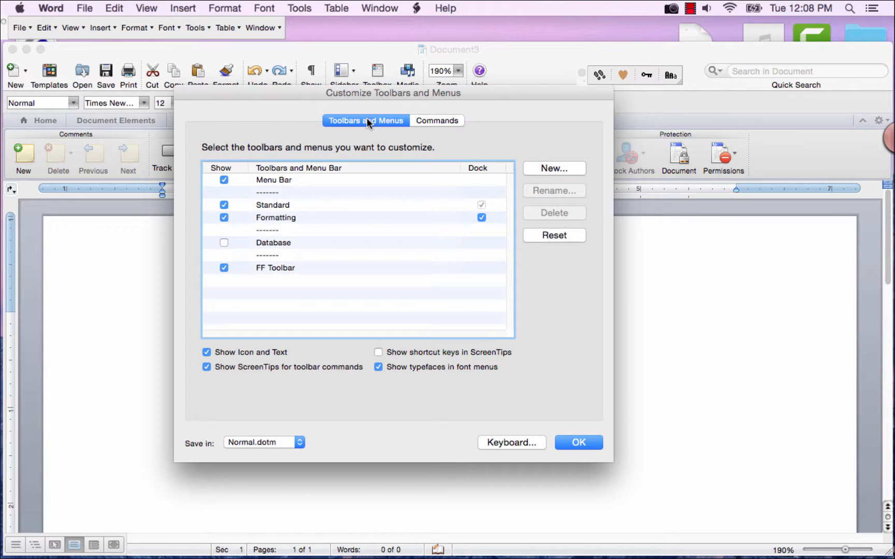
mouse_move(401, 127)
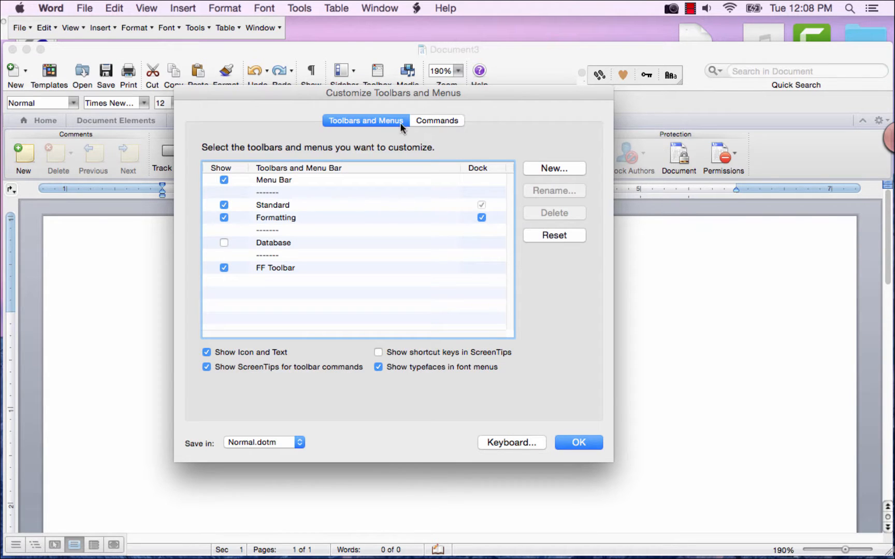
mouse_move(381, 129)
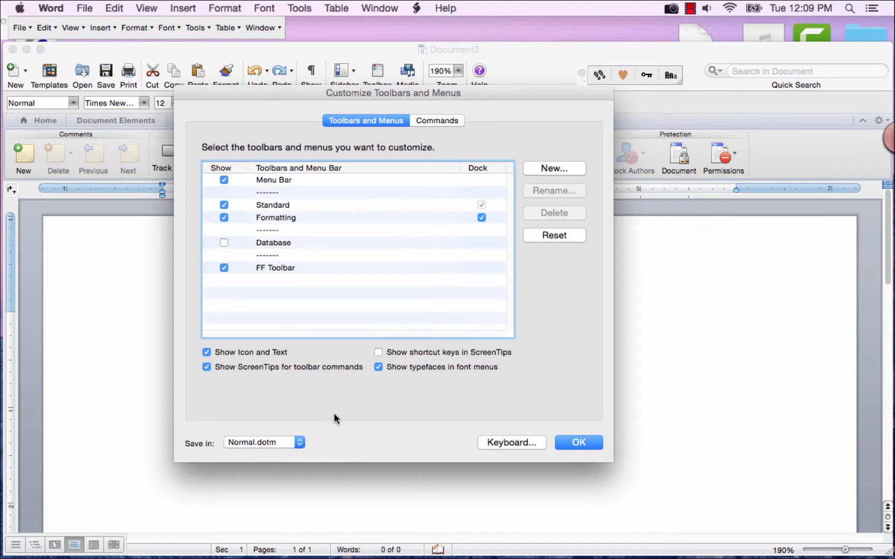
mouse_move(278, 453)
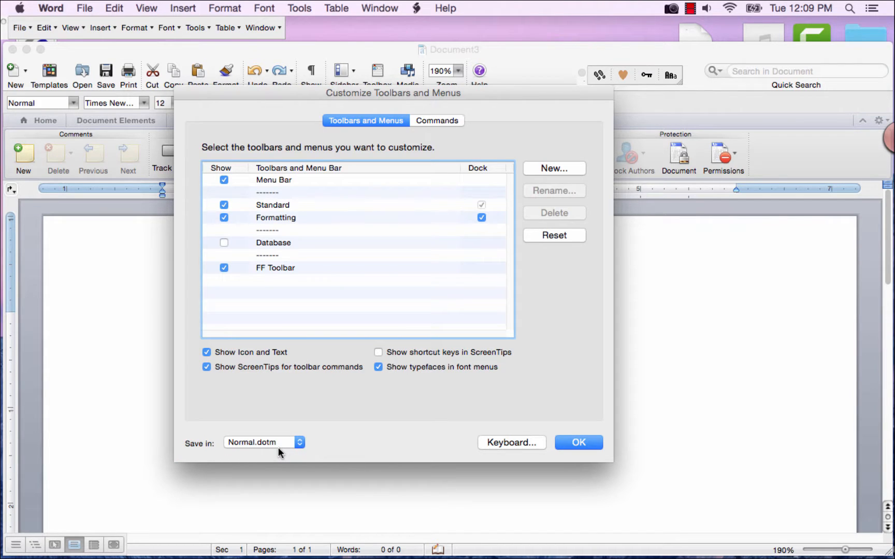
click(299, 442)
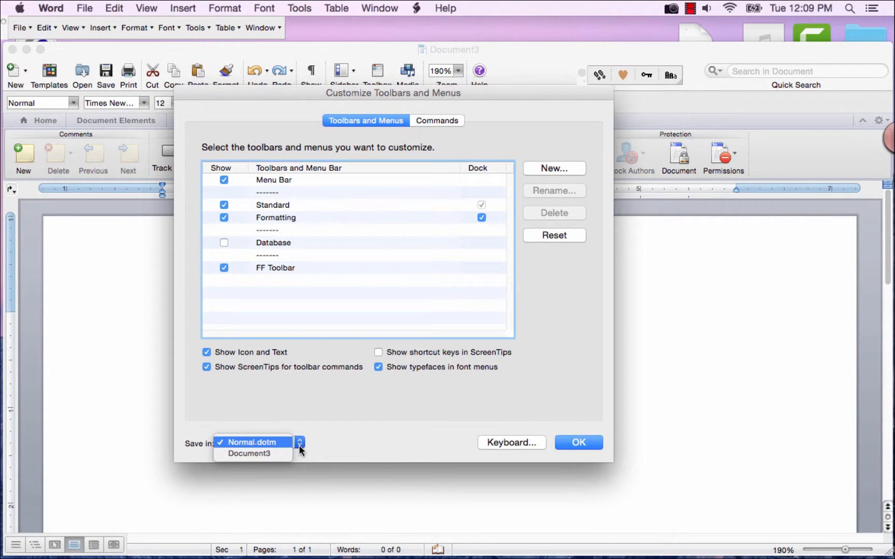
mouse_move(253, 454)
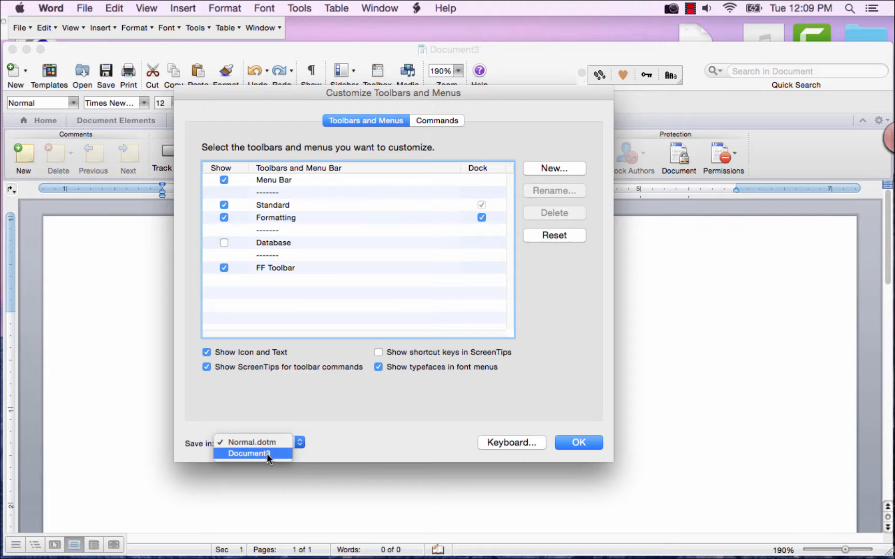
click(253, 452)
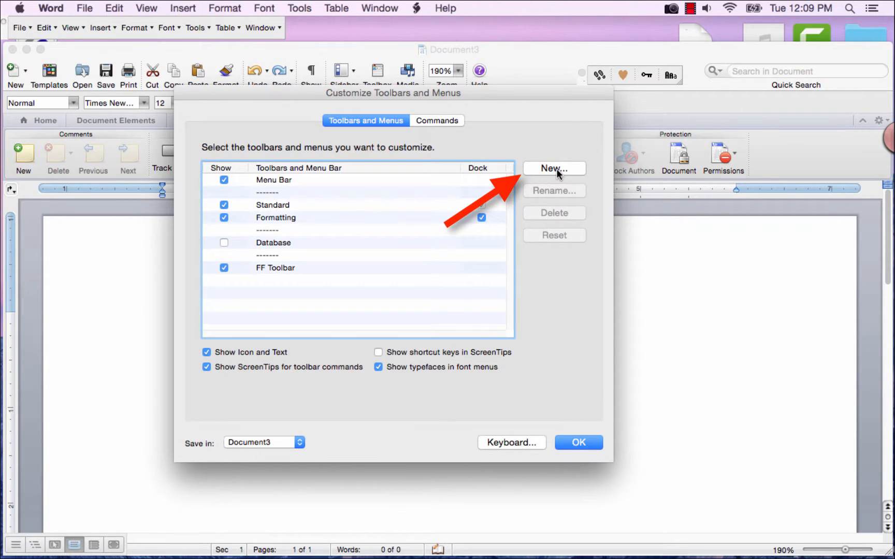
Create a new toolbar named Test.
click(554, 168)
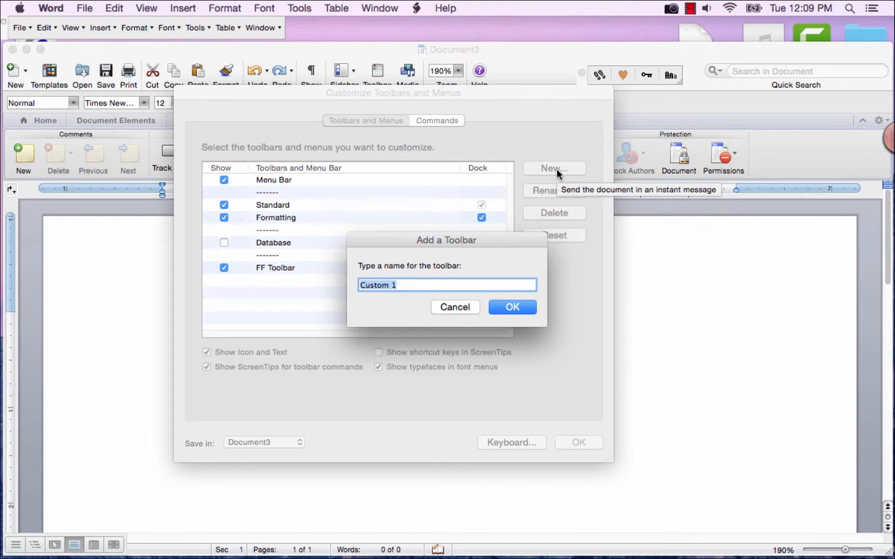
text(Test)
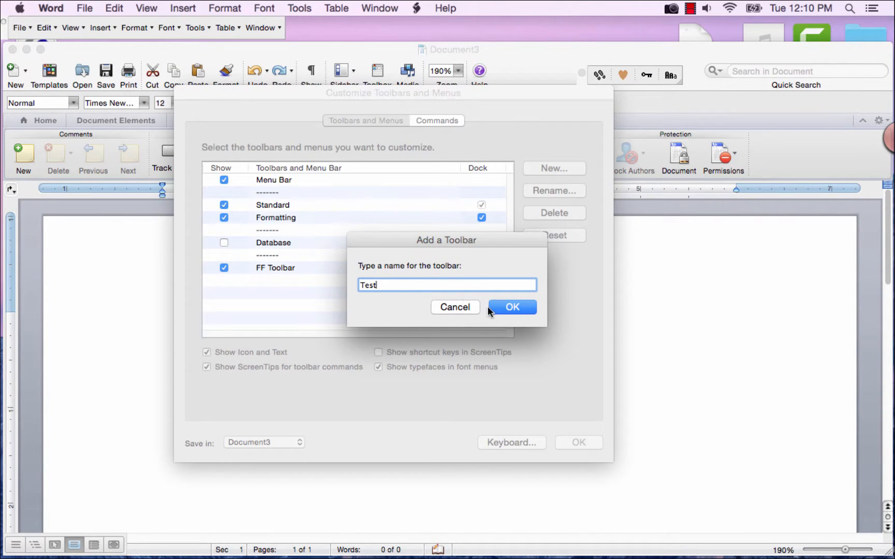
click(511, 307)
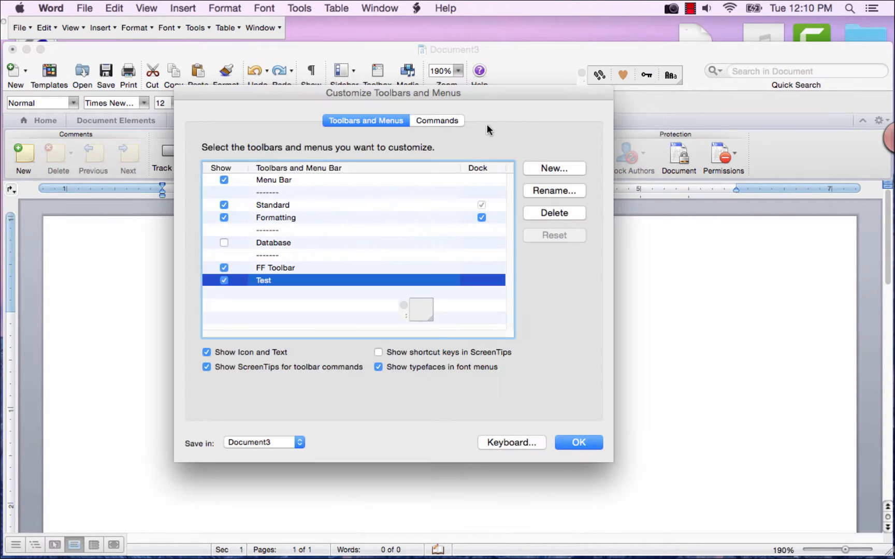
mouse_move(486, 108)
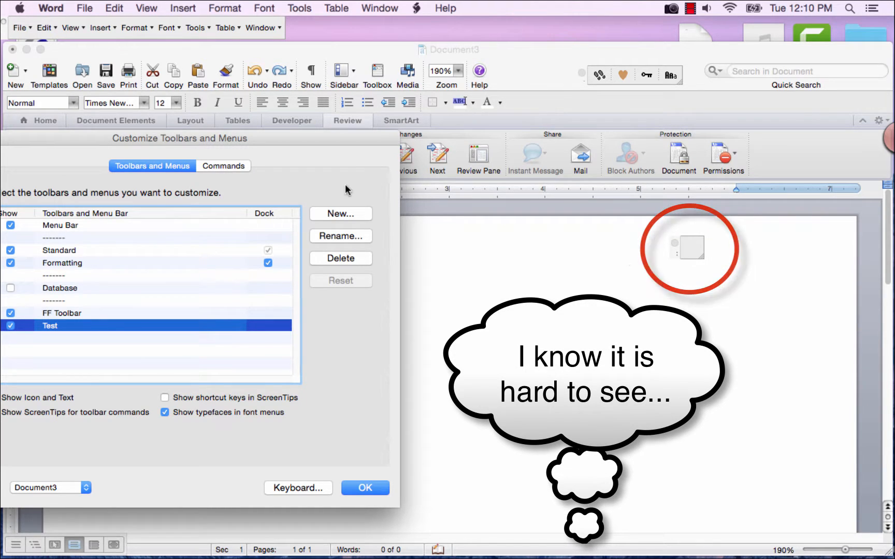
Switch to the Commands tab showing the All Commands catalogue.
click(405, 133)
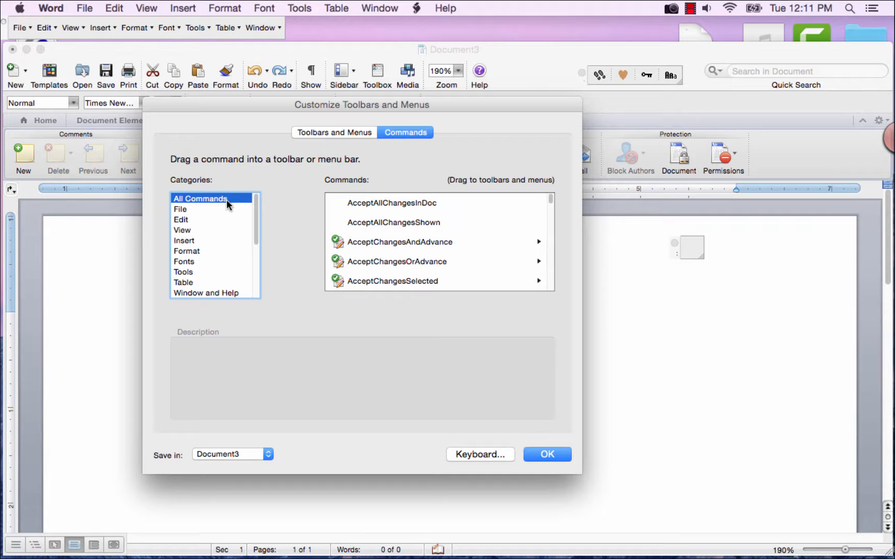
Add Symbol and ChangeCase to the Test toolbar, then browse the Fonts and Borders categories.
scroll(down, 3)
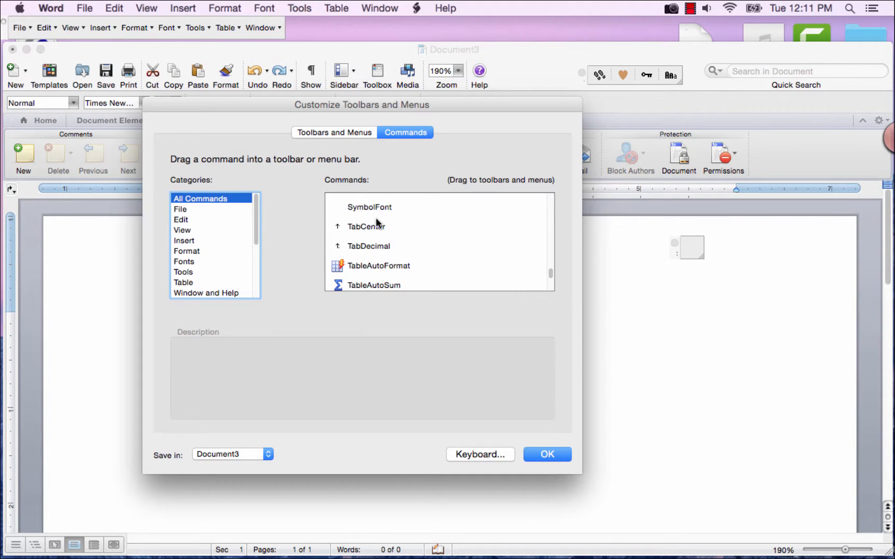
click(370, 206)
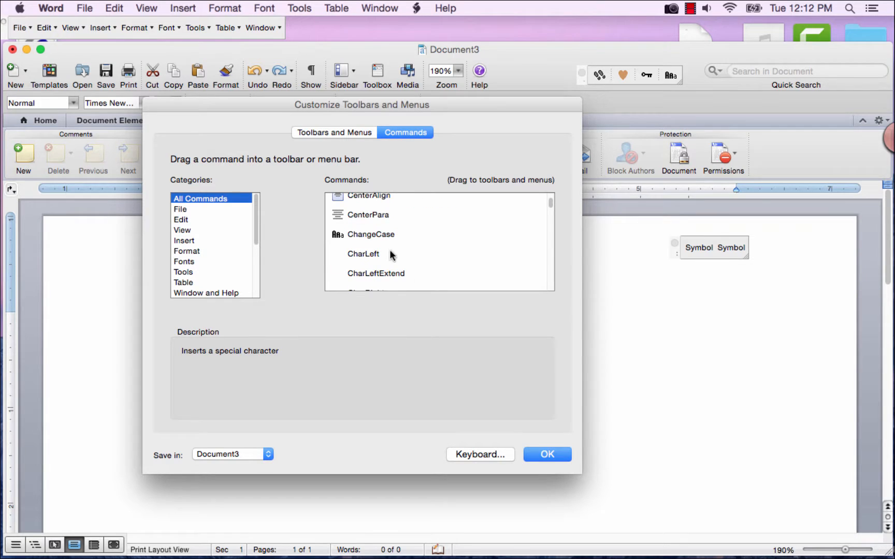
click(187, 251)
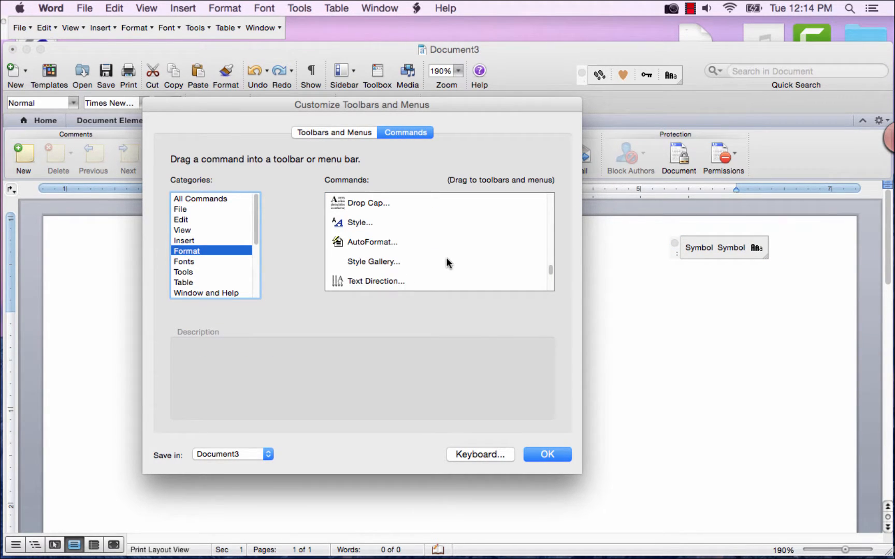
mouse_move(196, 268)
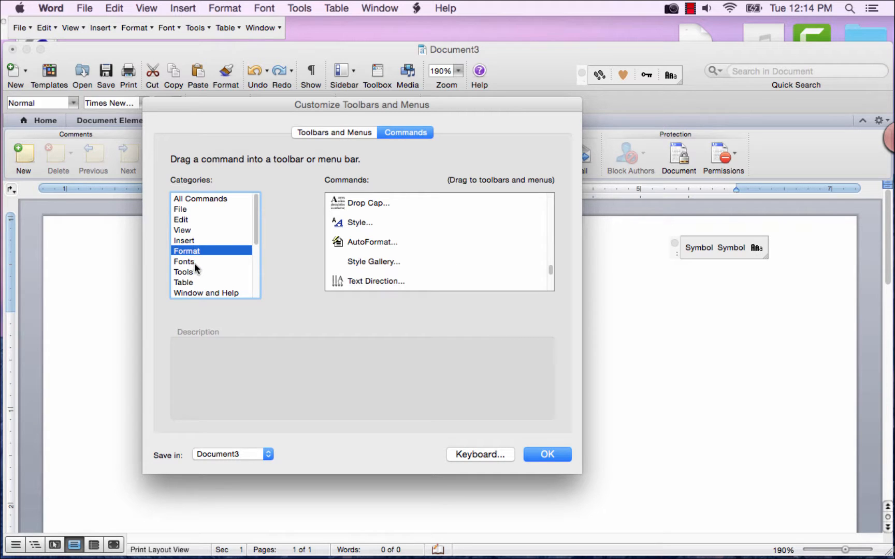
click(183, 261)
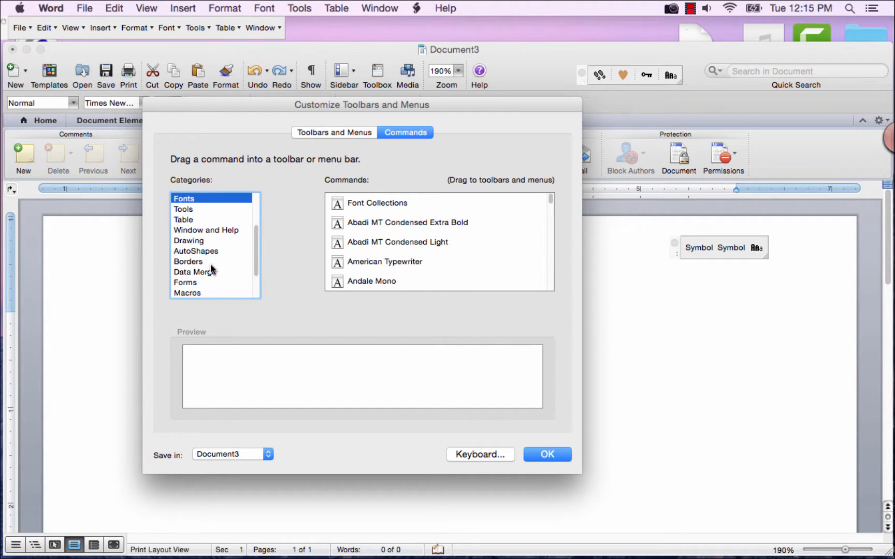
mouse_move(197, 265)
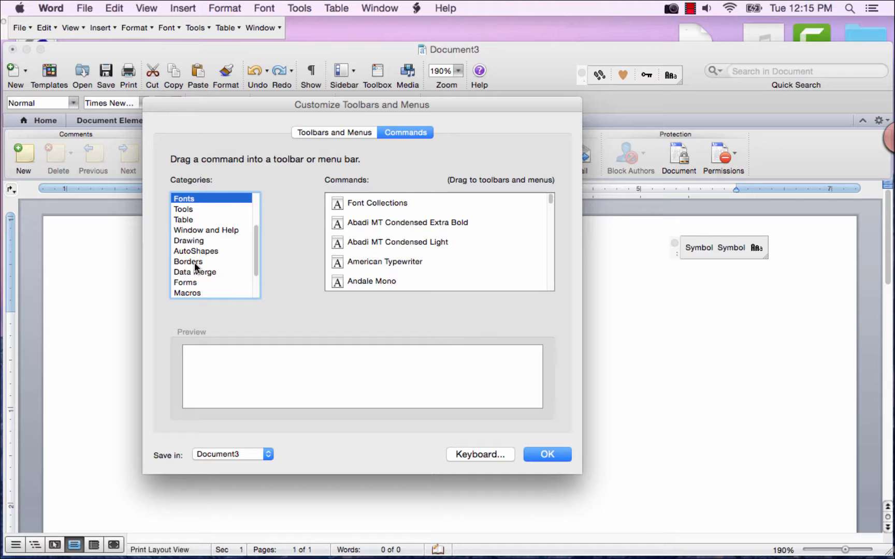
click(189, 271)
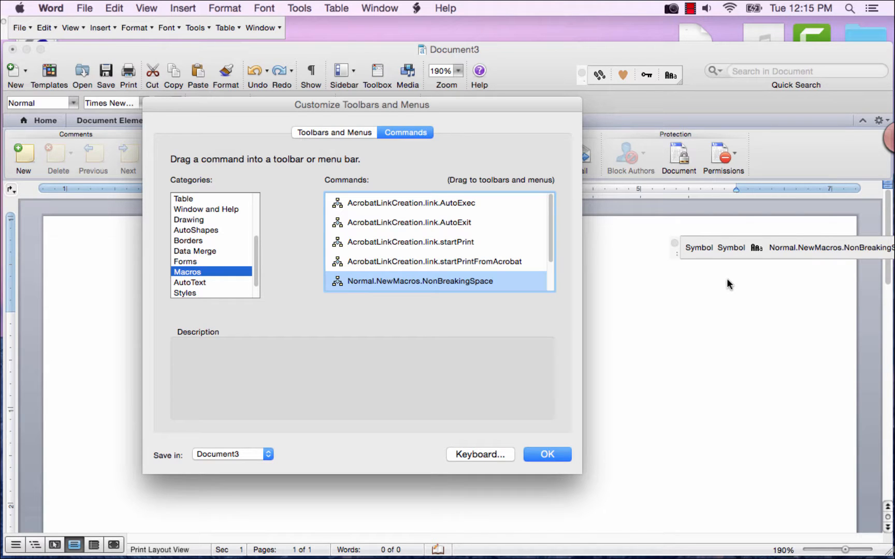
mouse_move(700, 251)
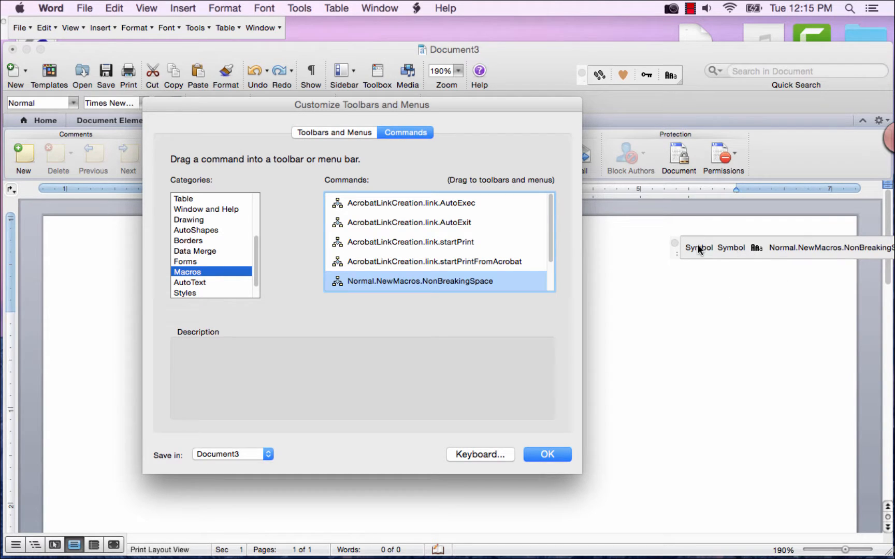
Rename the first Symbol button Reg TM through its Properties.
right_click(702, 248)
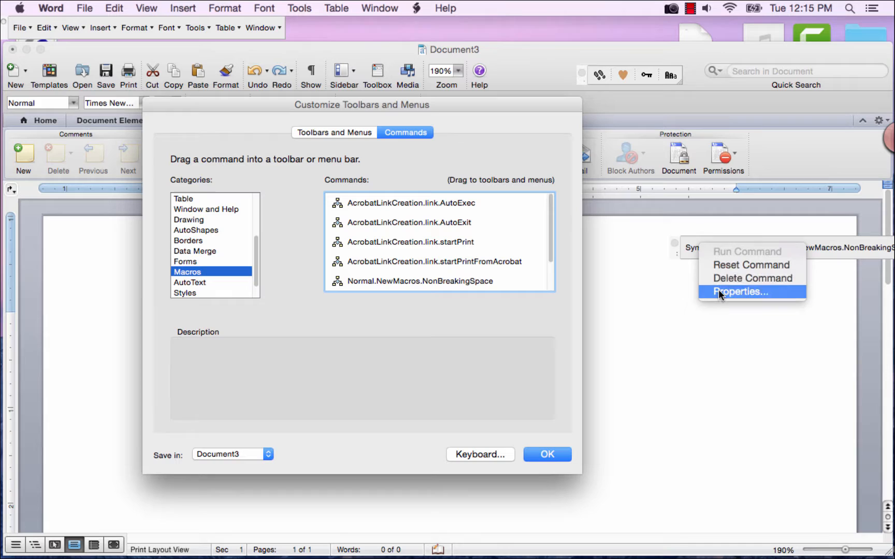
click(740, 292)
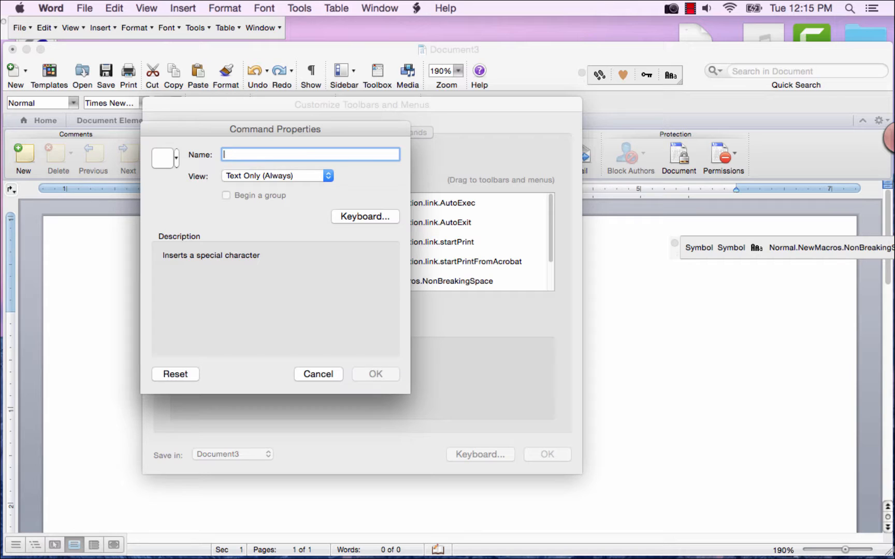
text(Reg Tr)
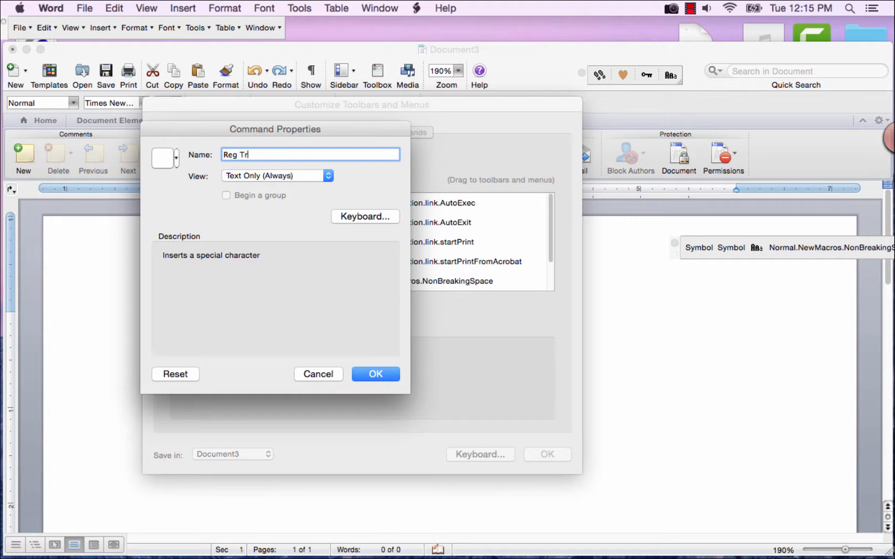
text(M)
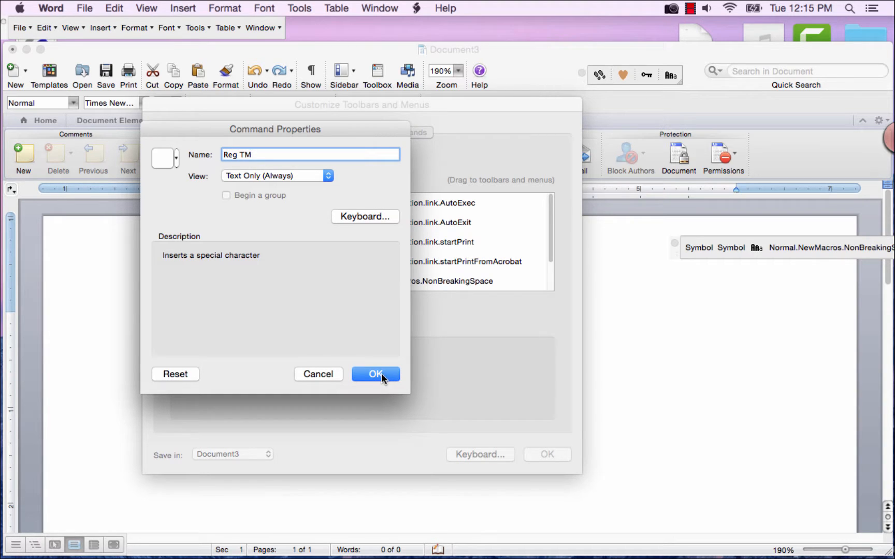
click(374, 374)
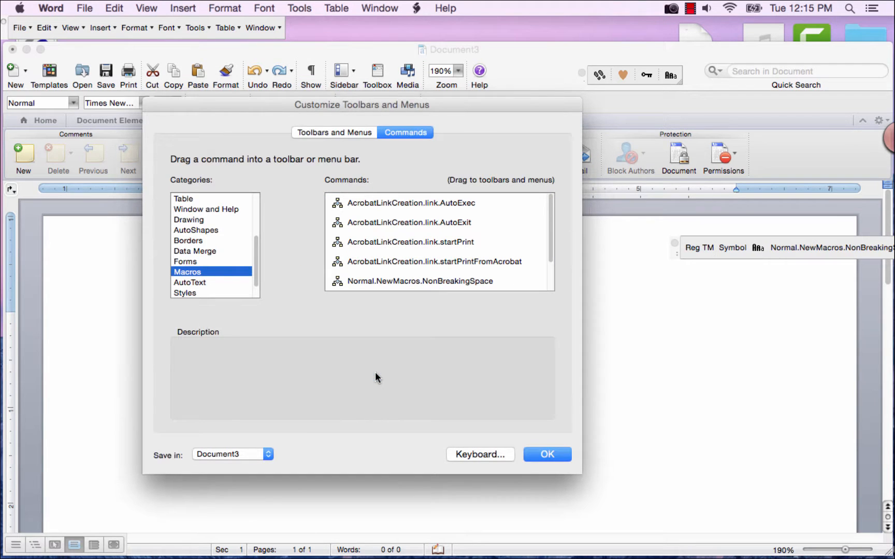
Rename the macro command's button NonBreakSpace.
double_click(731, 248)
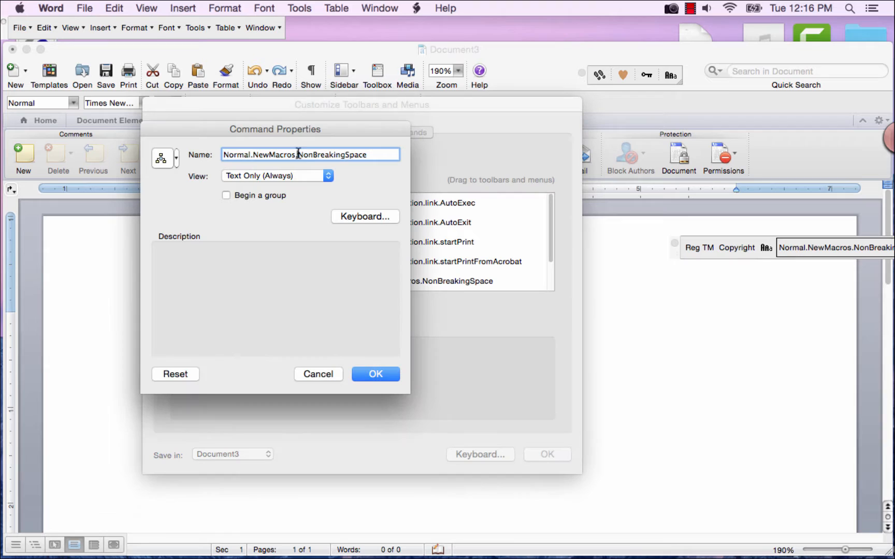
text(NonBreakSpace)
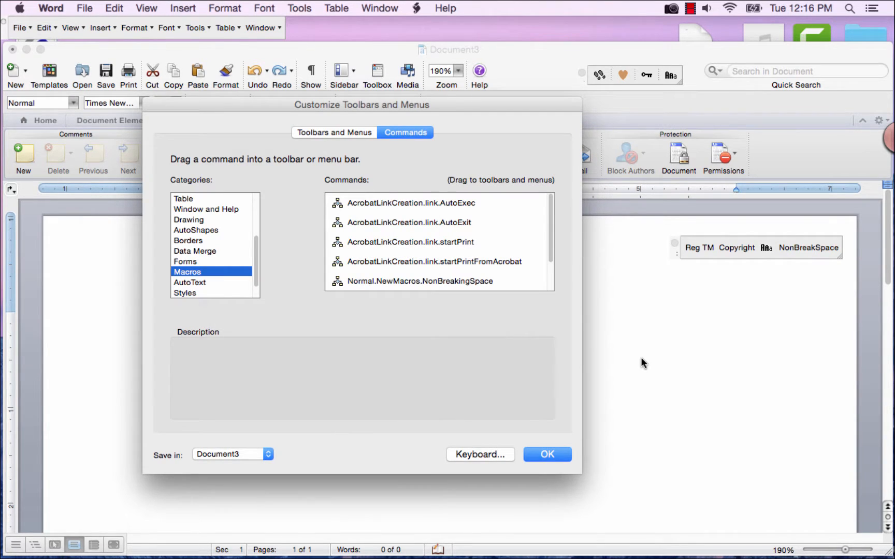
mouse_move(888, 210)
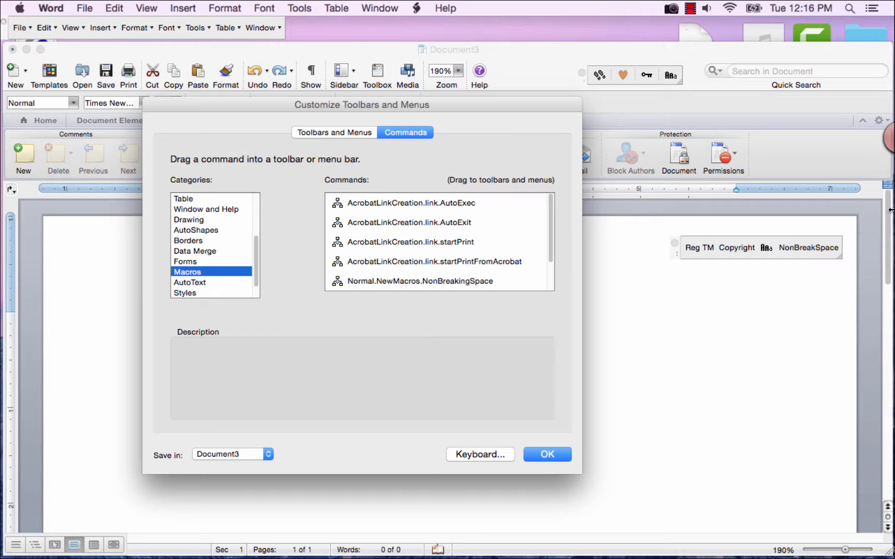
mouse_move(698, 252)
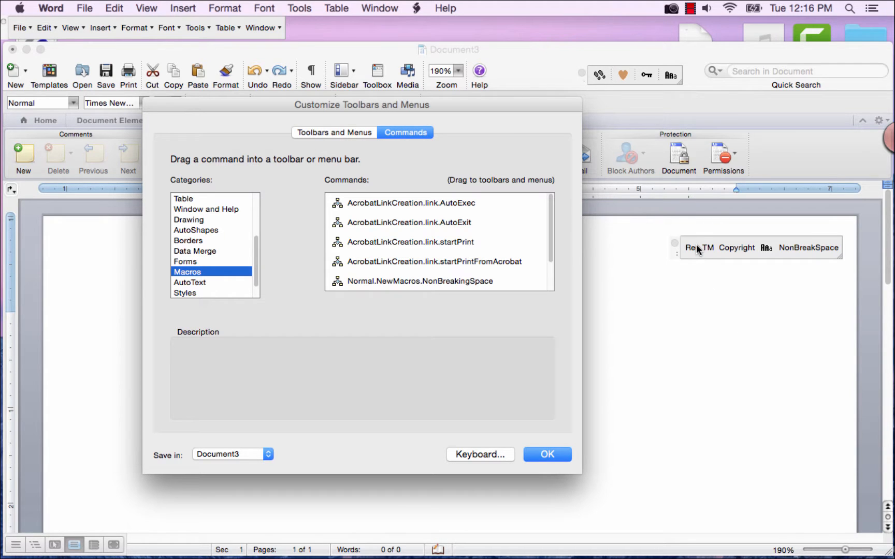
Give the Reg TM button an image from the button-image menu.
right_click(699, 247)
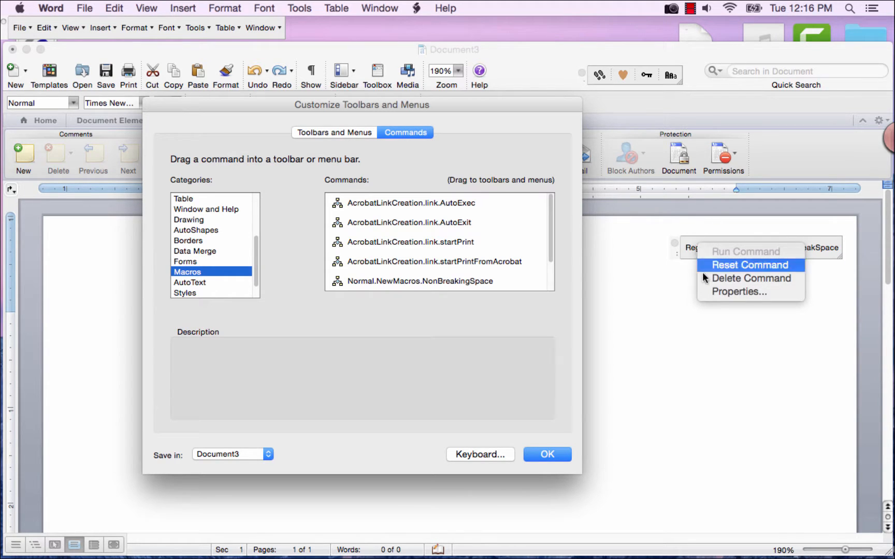
click(737, 292)
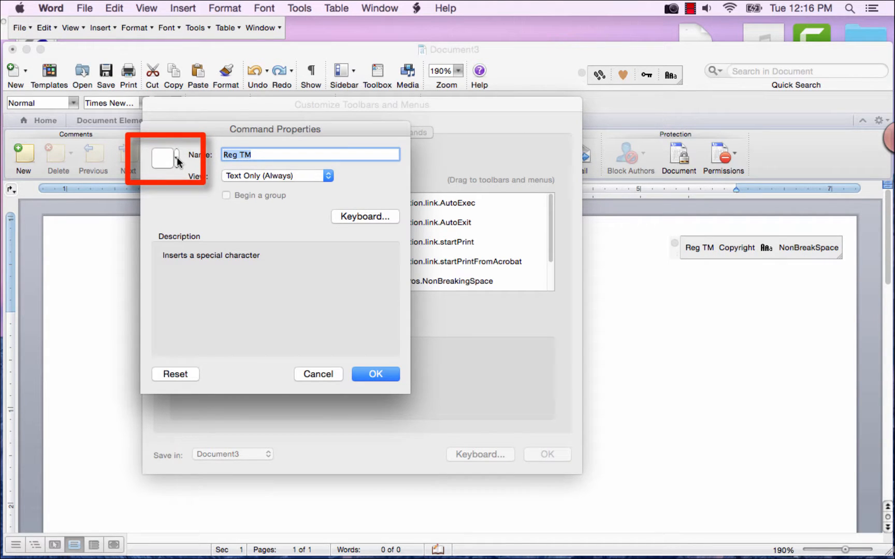
click(166, 159)
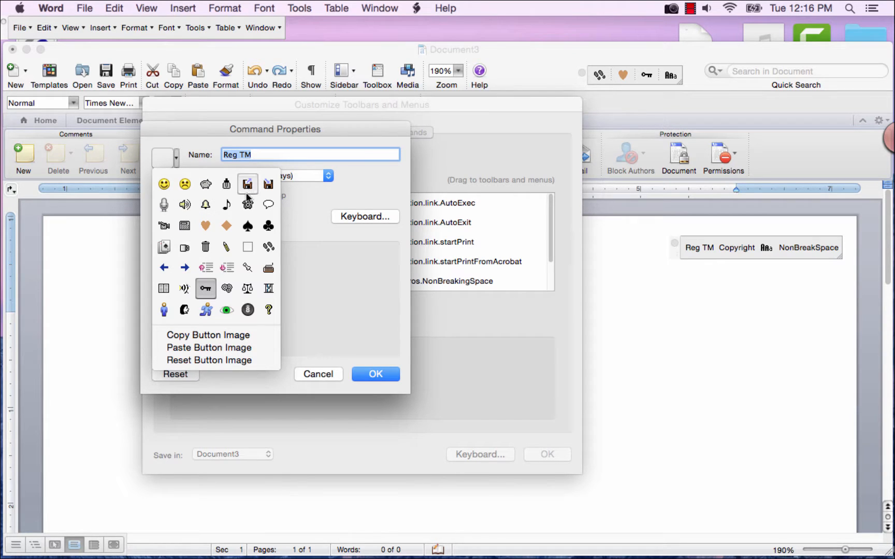
click(164, 159)
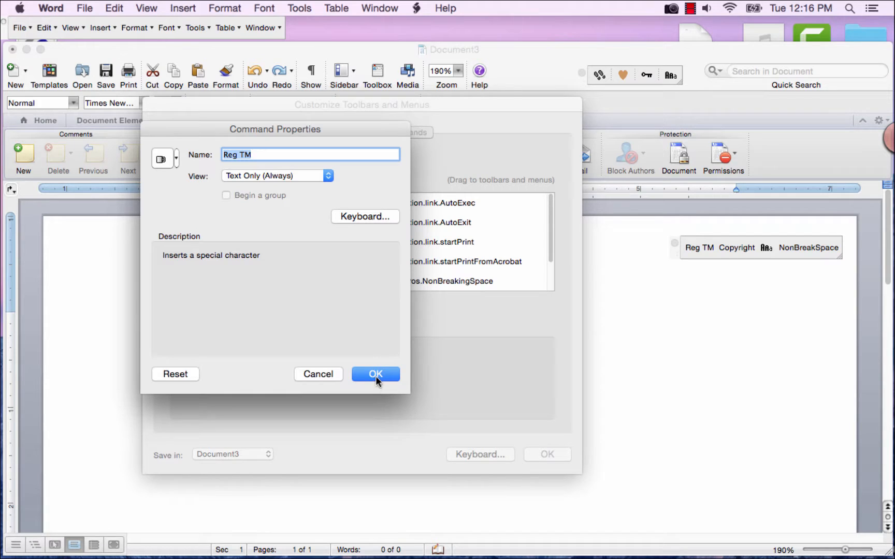
click(375, 374)
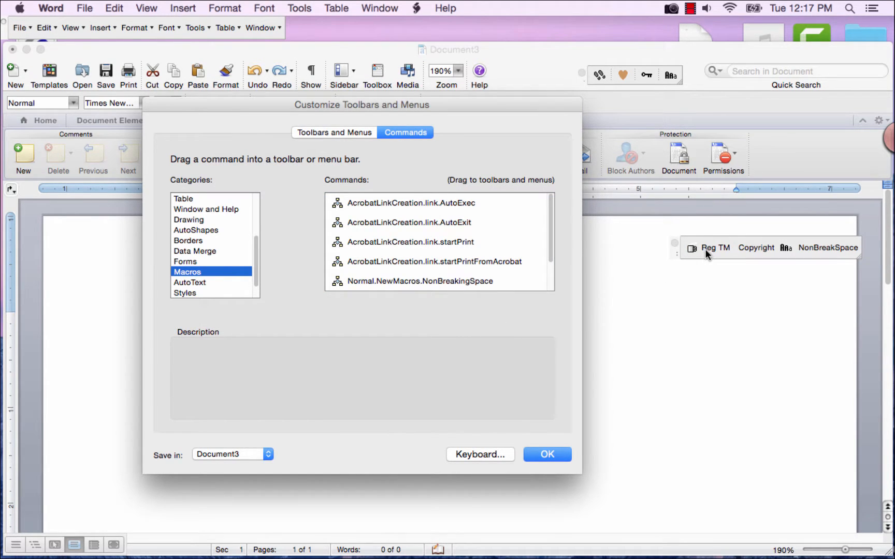
Give the NonBreakSpace button a heart icon beside its name.
right_click(753, 247)
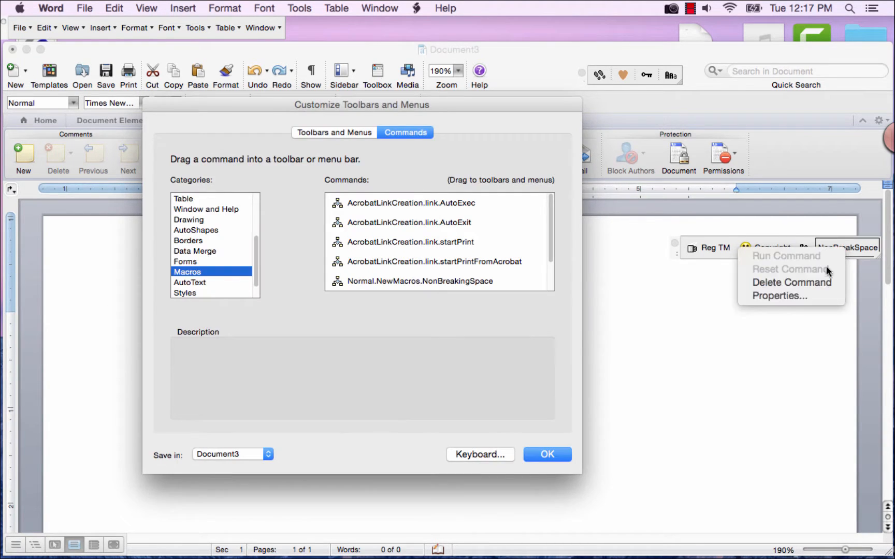
click(779, 296)
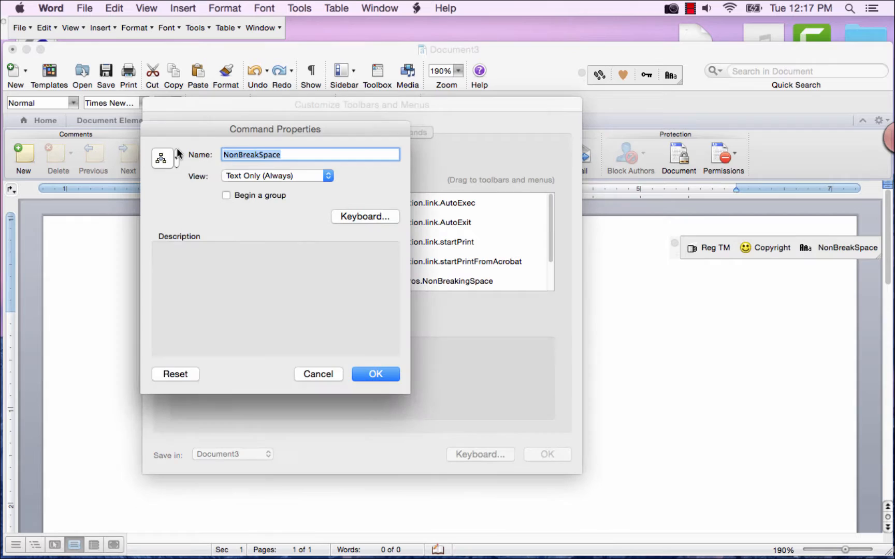
click(318, 374)
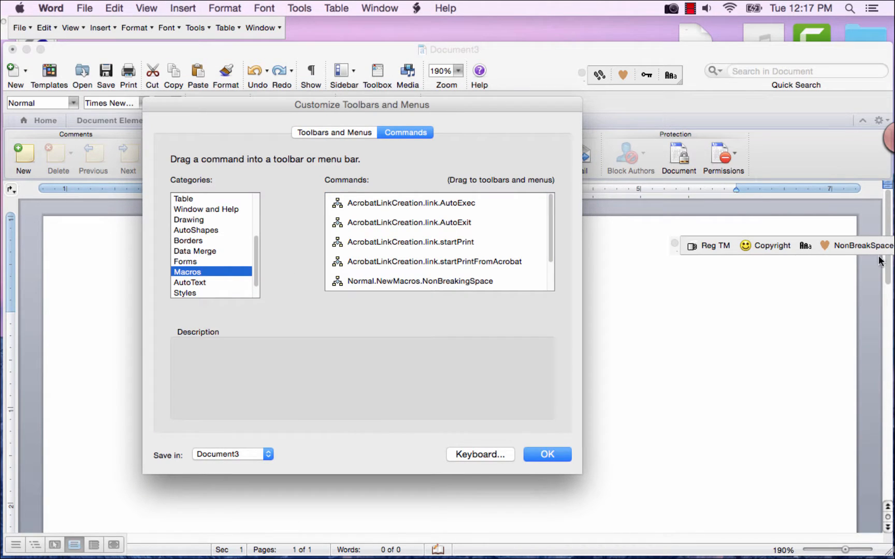
mouse_move(717, 250)
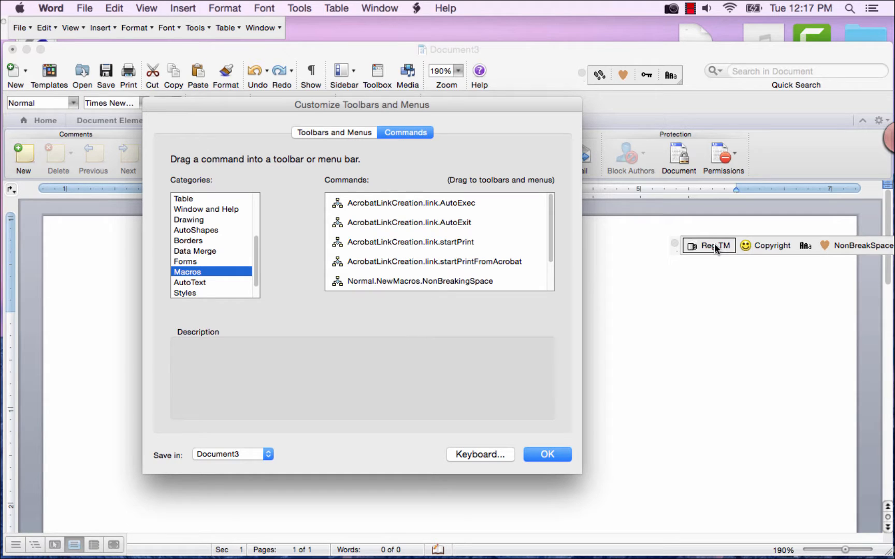
Set the Reg TM command's View to Text Only (Always) through its Properties and confirm.
double_click(713, 246)
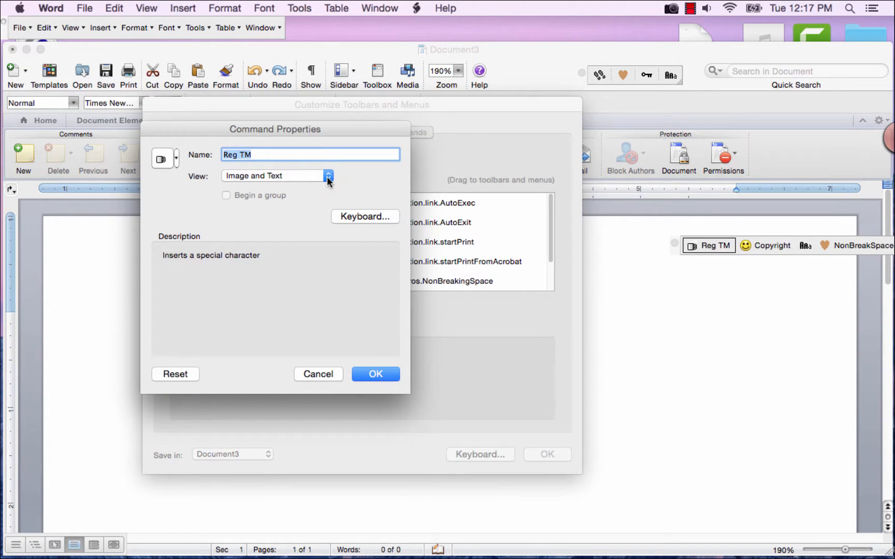
click(327, 175)
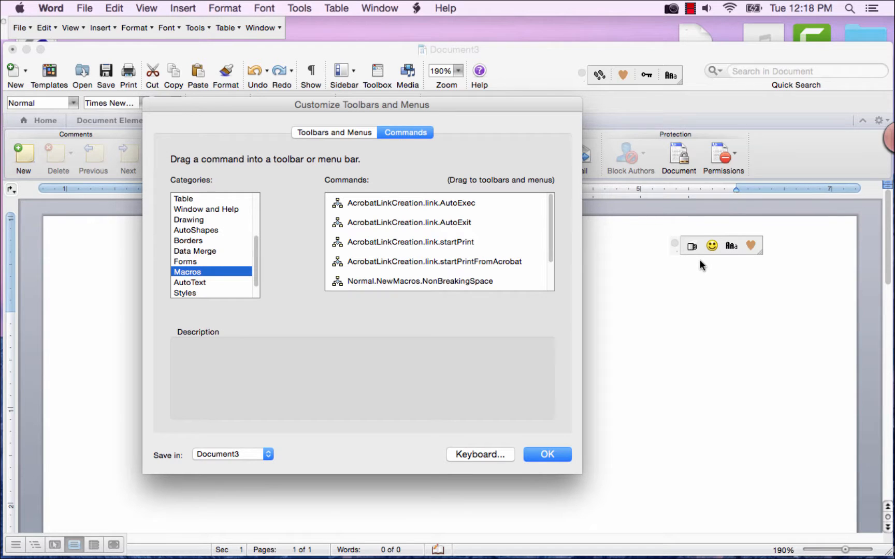
right_click(719, 245)
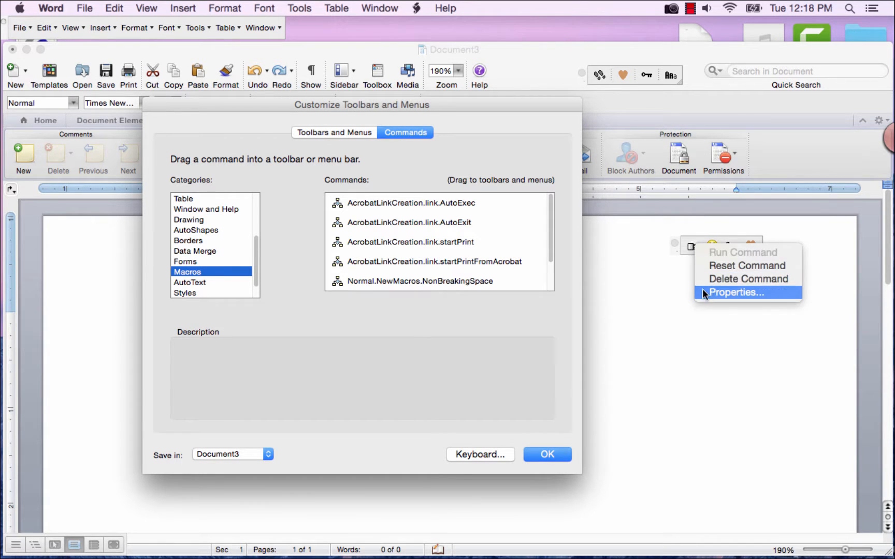
click(741, 292)
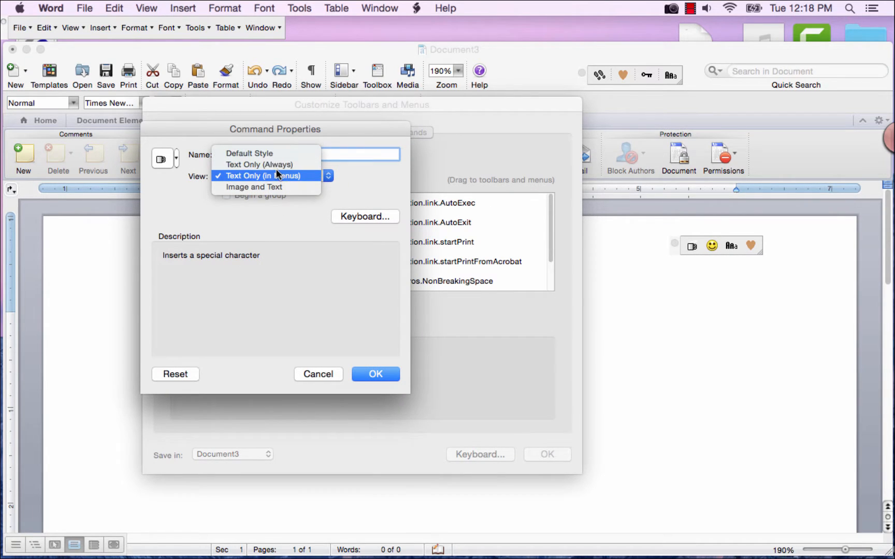
mouse_move(260, 165)
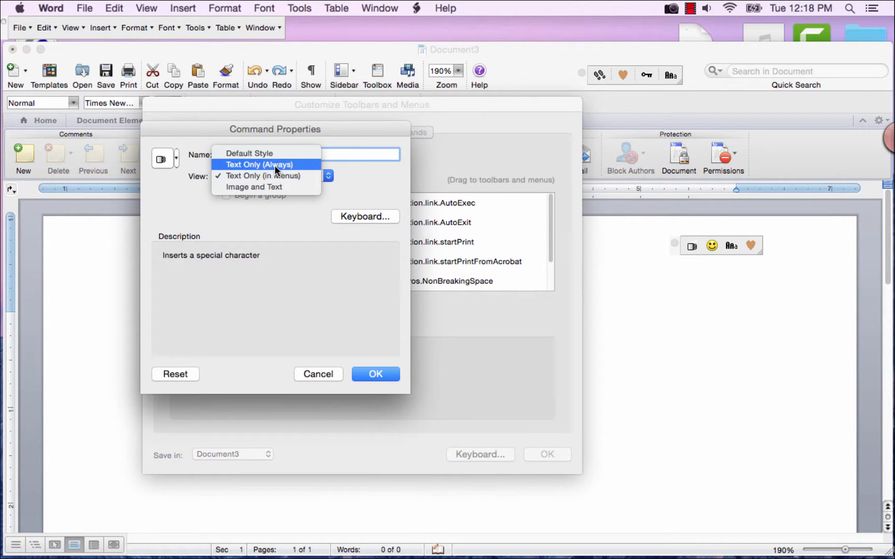
click(258, 164)
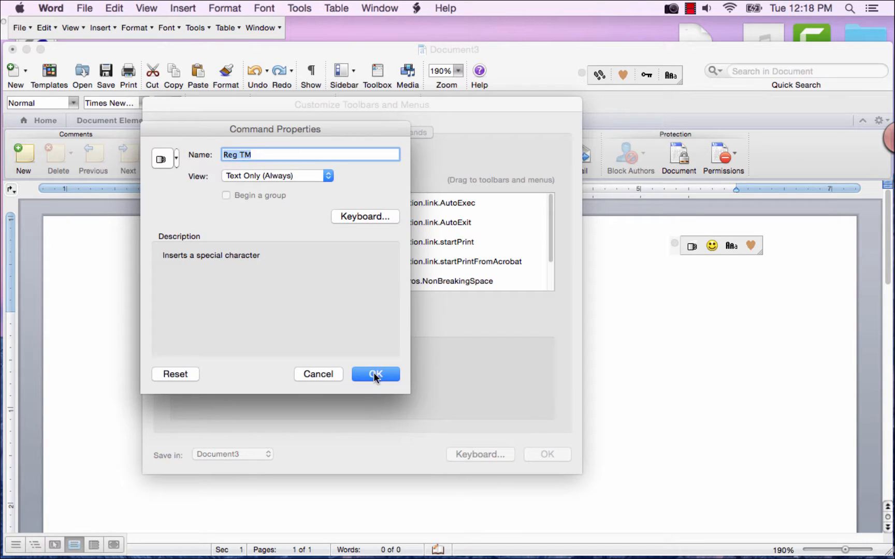
click(374, 374)
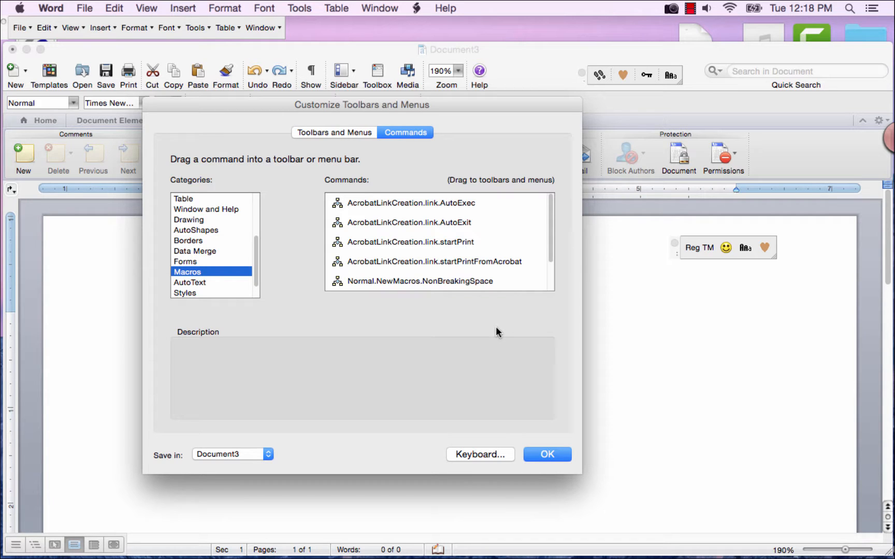
mouse_move(483, 271)
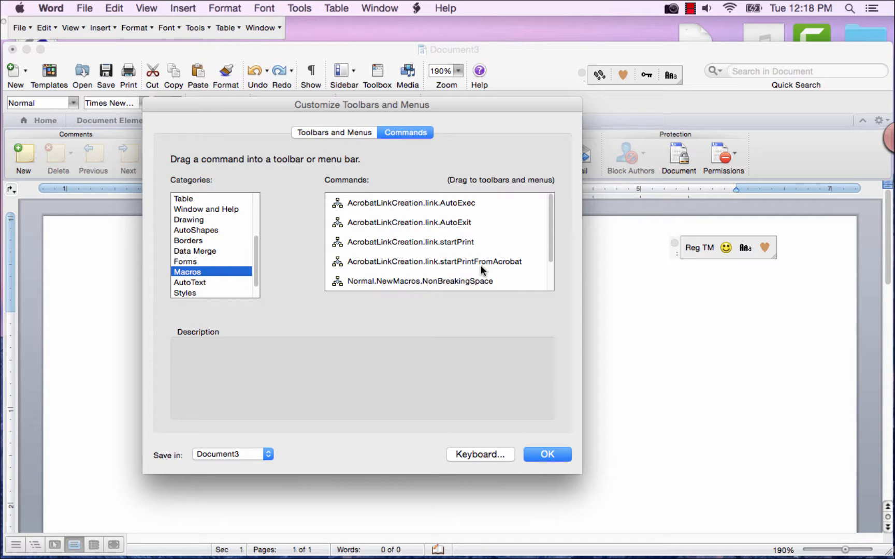
mouse_move(193, 238)
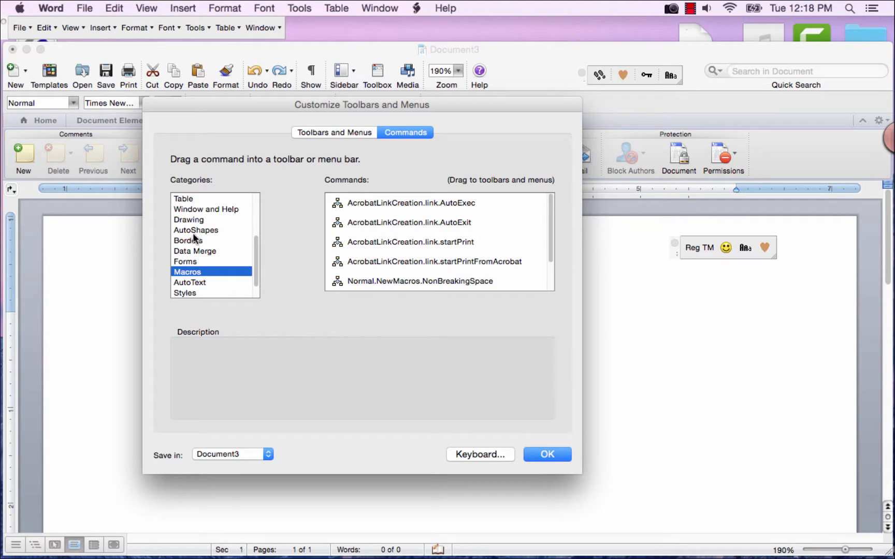
Pick Bottom Border from the Borders category for the Standard toolbar.
click(188, 240)
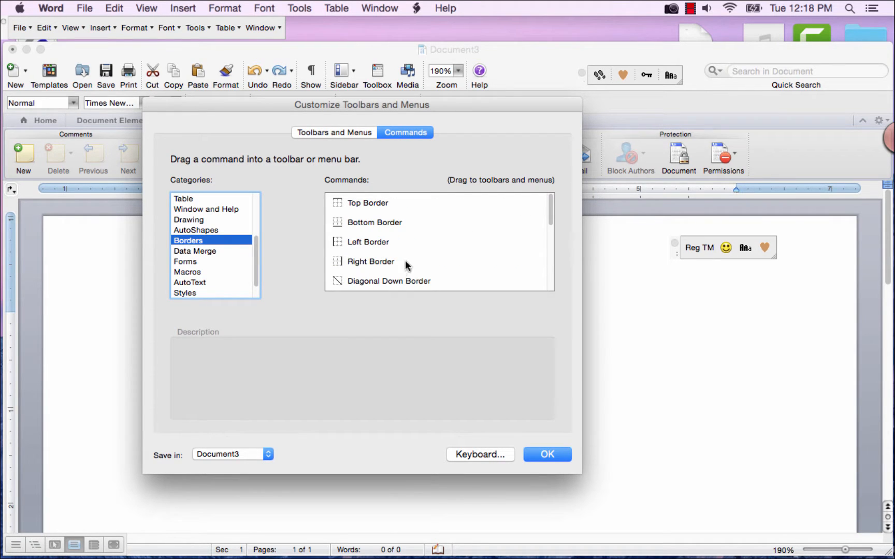
click(374, 223)
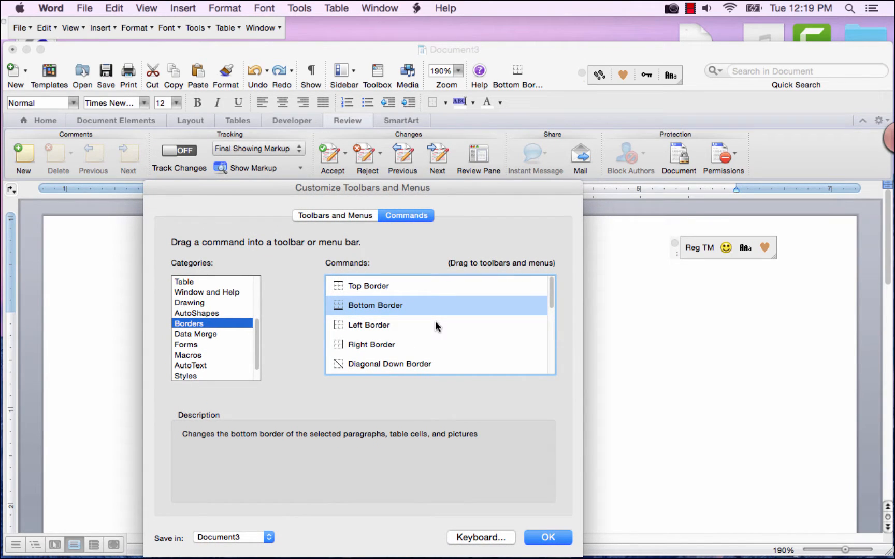
mouse_move(522, 75)
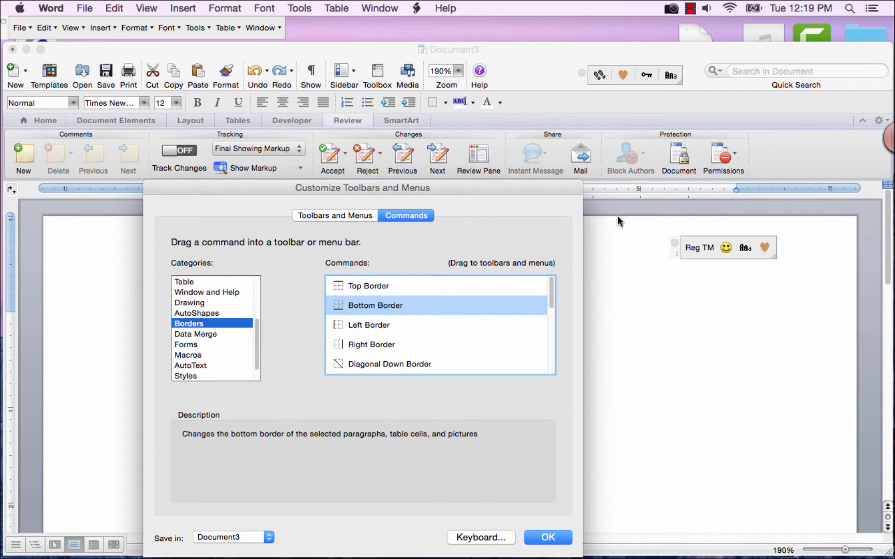
mouse_move(615, 221)
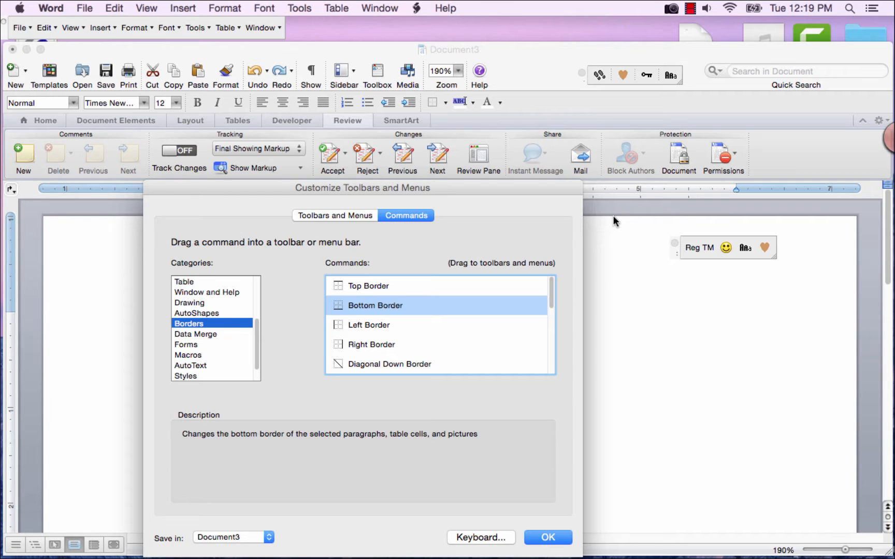
mouse_move(477, 116)
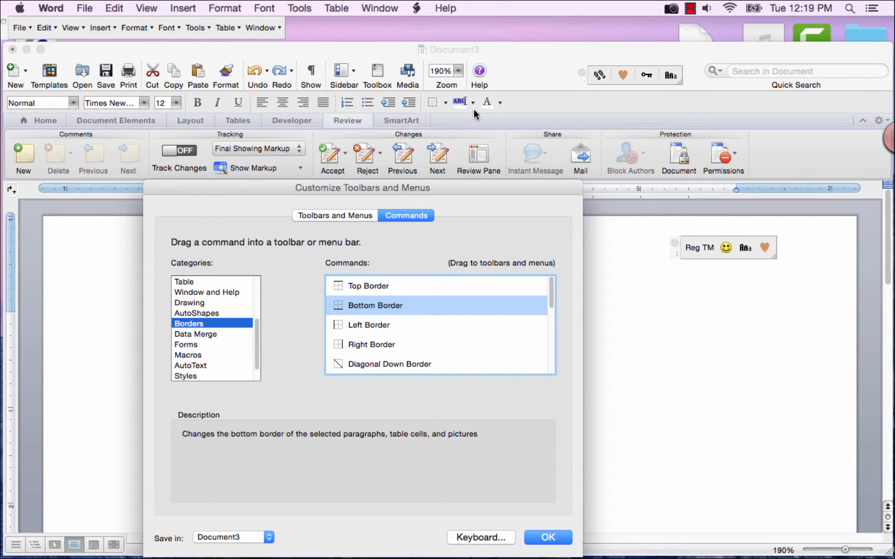
mouse_move(349, 192)
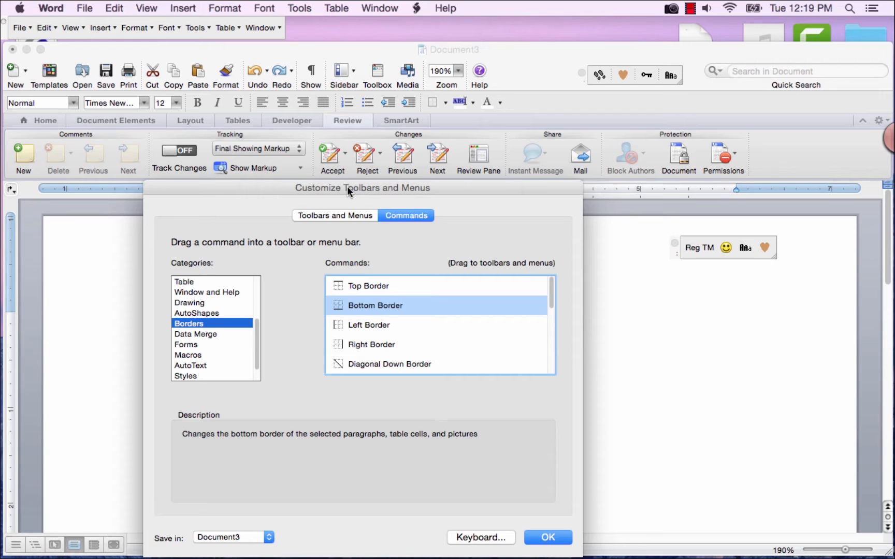
mouse_move(429, 105)
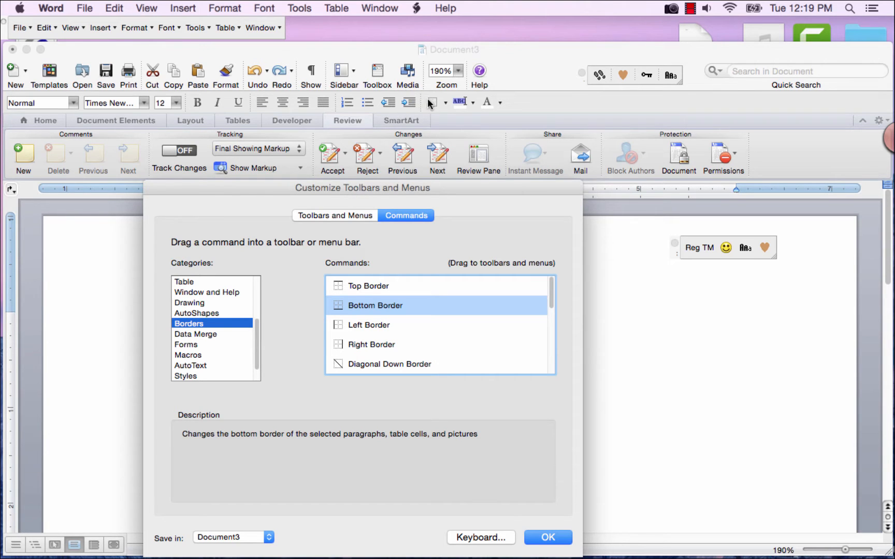
mouse_move(379, 117)
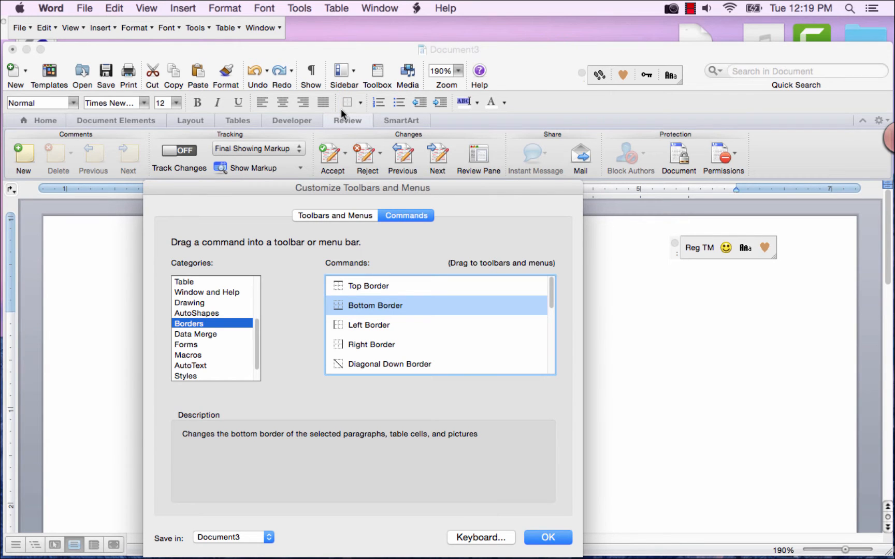
mouse_move(416, 117)
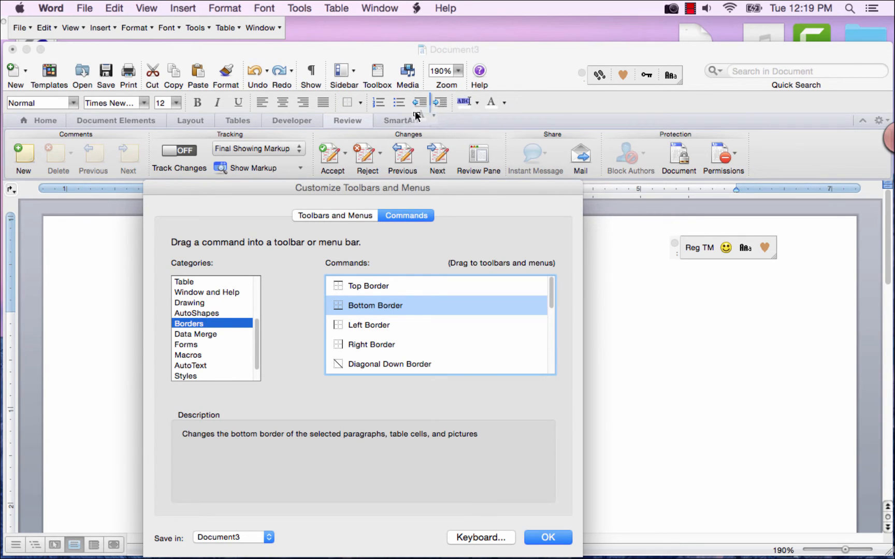